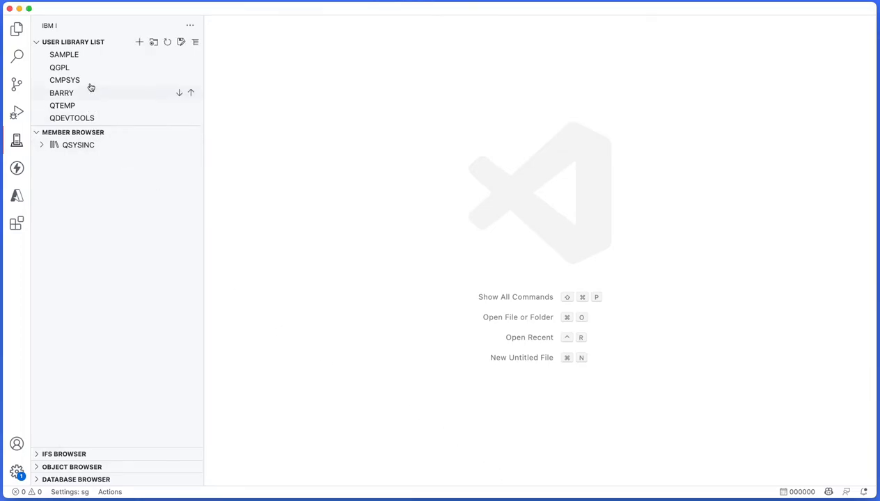
Step: Collapse the User Library List, reveal the IFS Browser, and browse then collapse QSYSINC > H
left_click(76, 41)
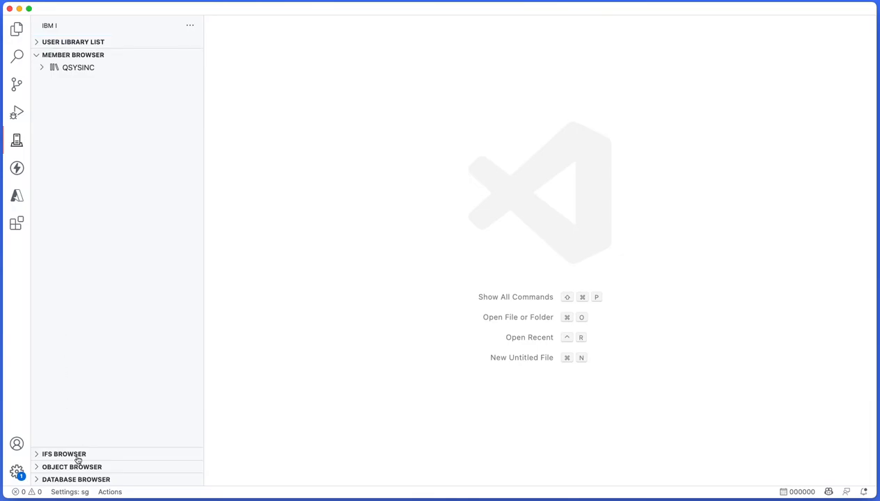
left_click(63, 454)
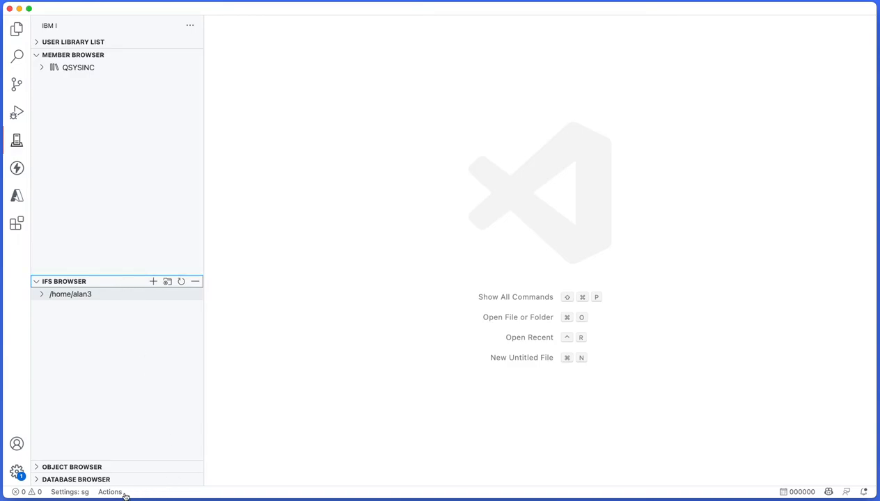
mouse_move(105, 308)
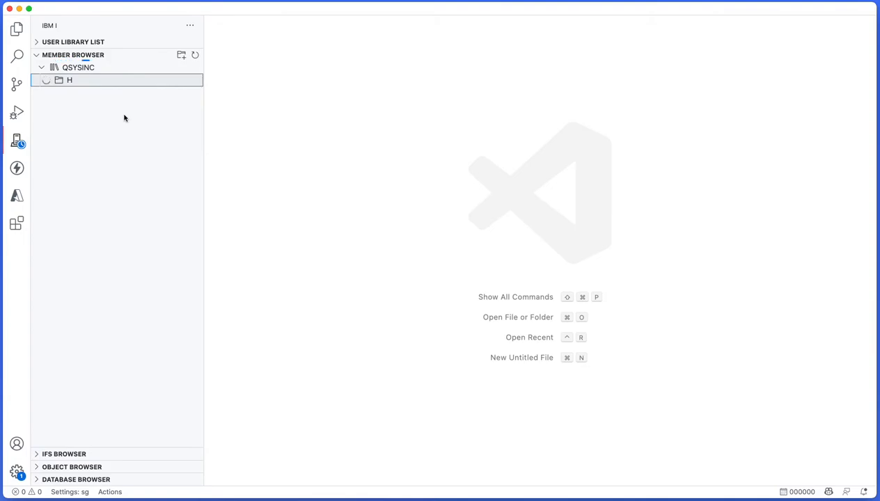
left_click(74, 80)
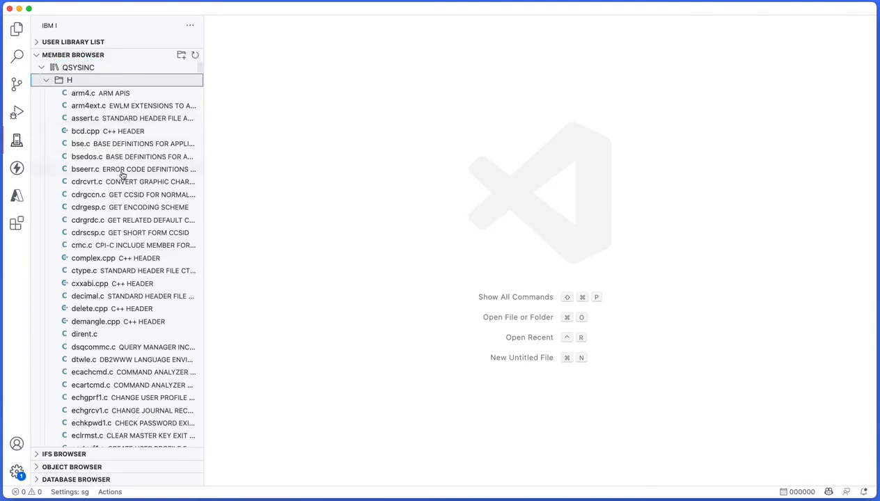
left_click(55, 79)
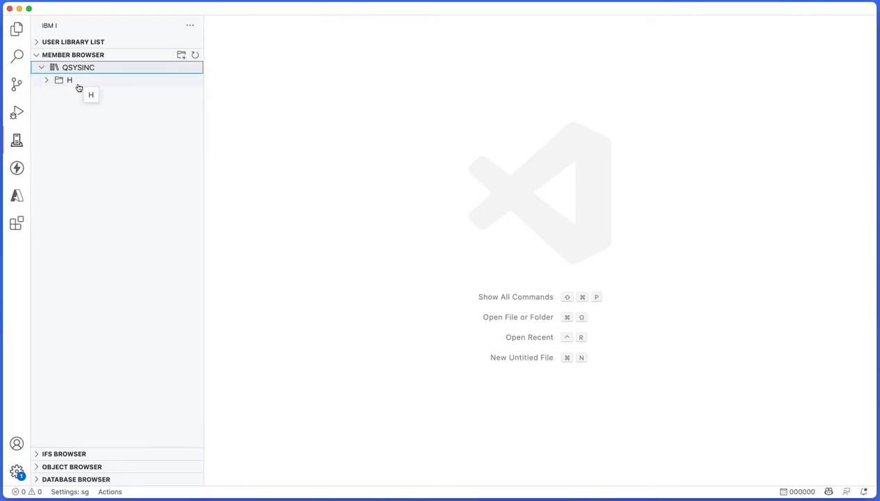
left_click(45, 67)
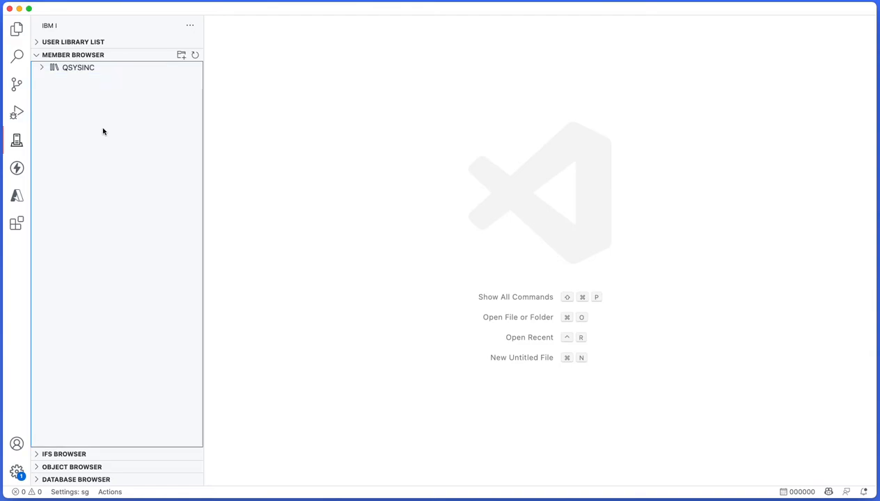
mouse_move(107, 137)
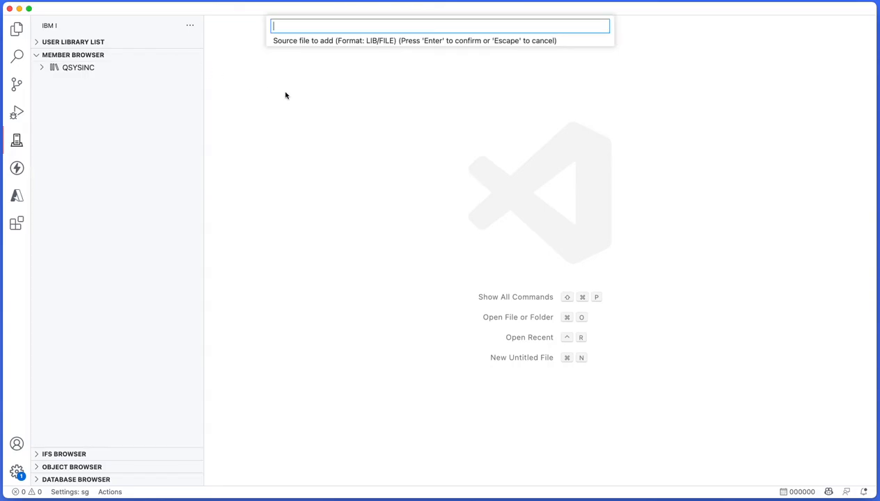
mouse_move(387, 131)
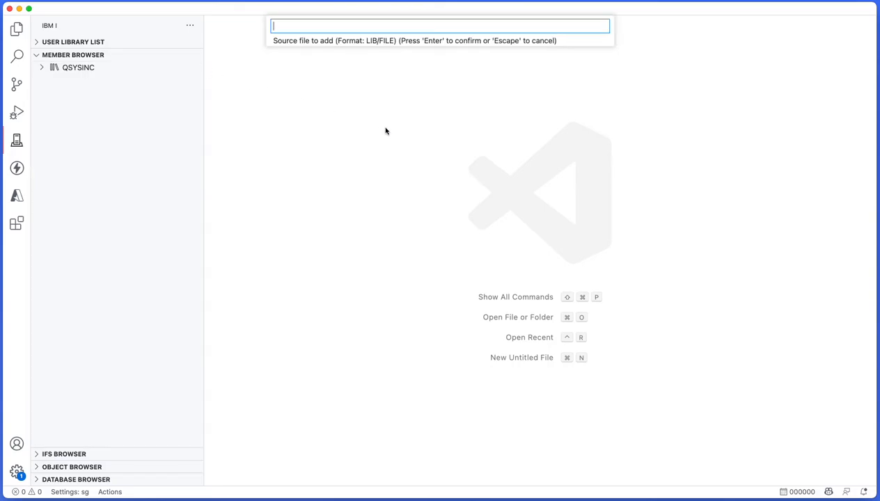
Step: Add library BARRY to the Member Browser and expand its QRPGLESRC member list
type("BARRY")
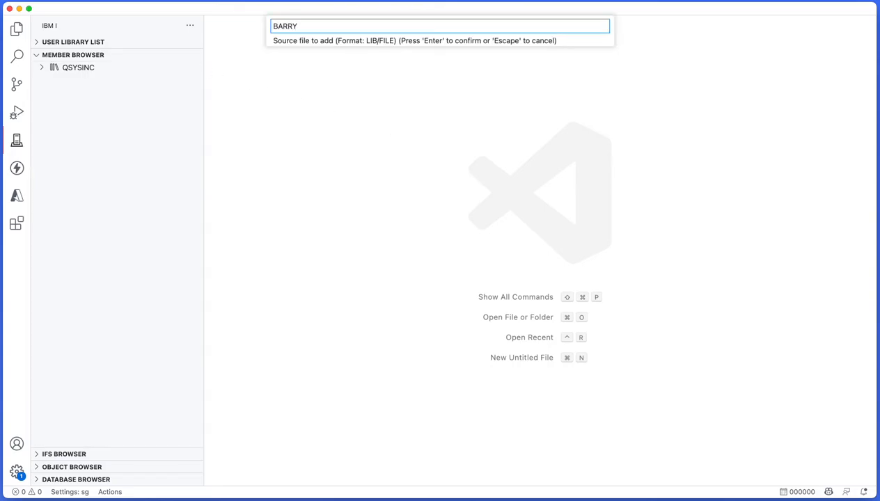
key("Enter")
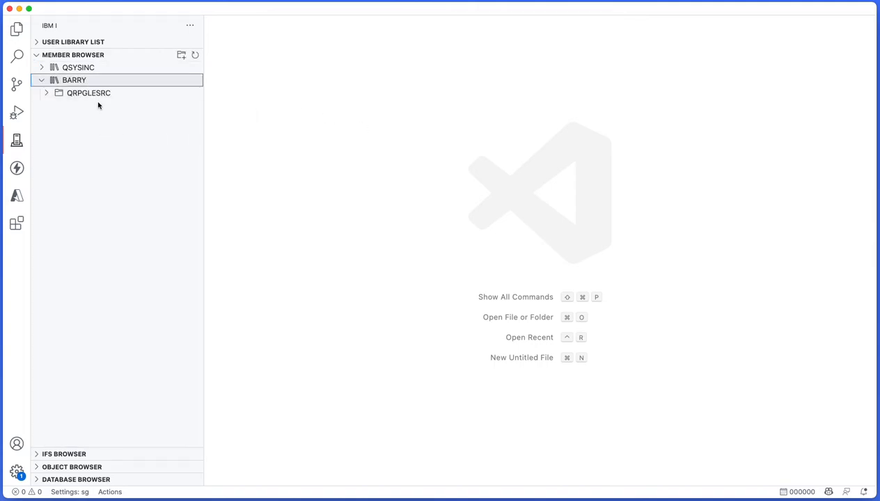
left_click(88, 92)
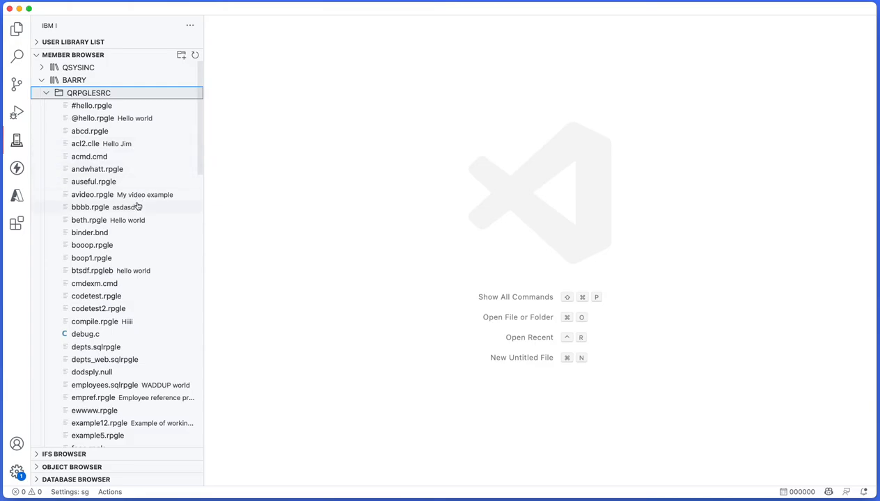
scroll("down", 3)
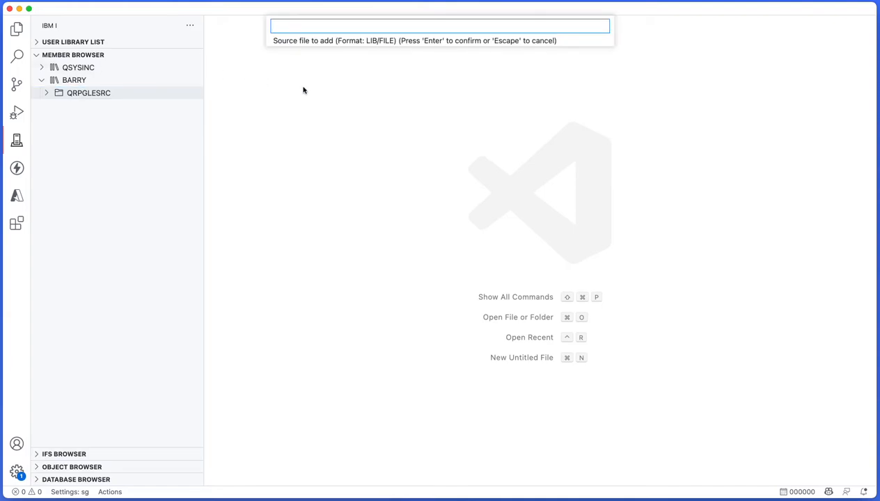
Step: Add source file BARRY/QRPGLEREF and close the opened HEADER member
type("BARRY/QRPGLERE")
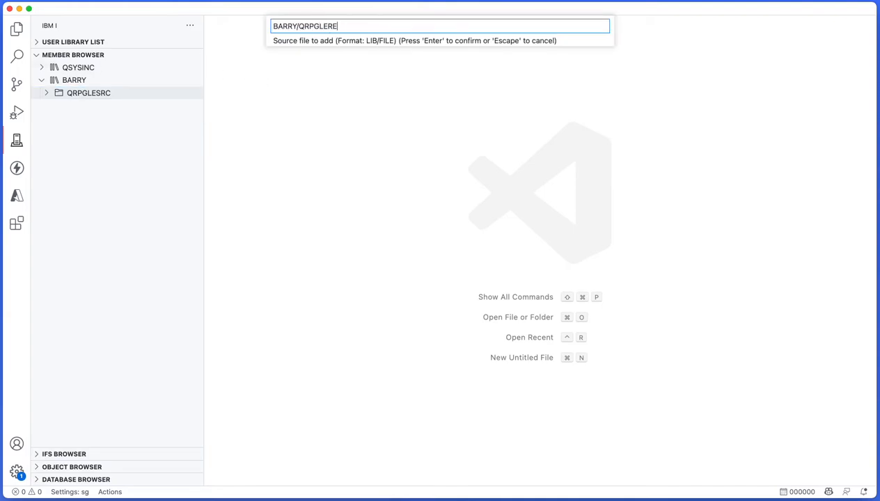
key("Enter")
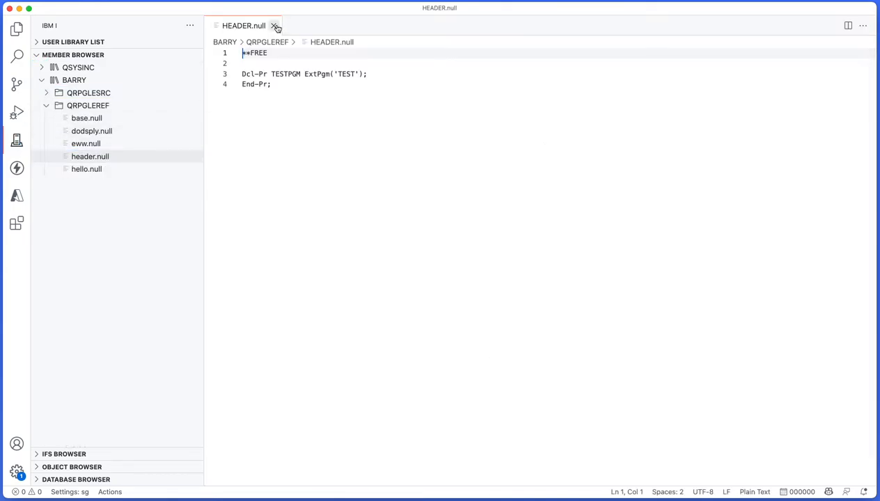
left_click(280, 26)
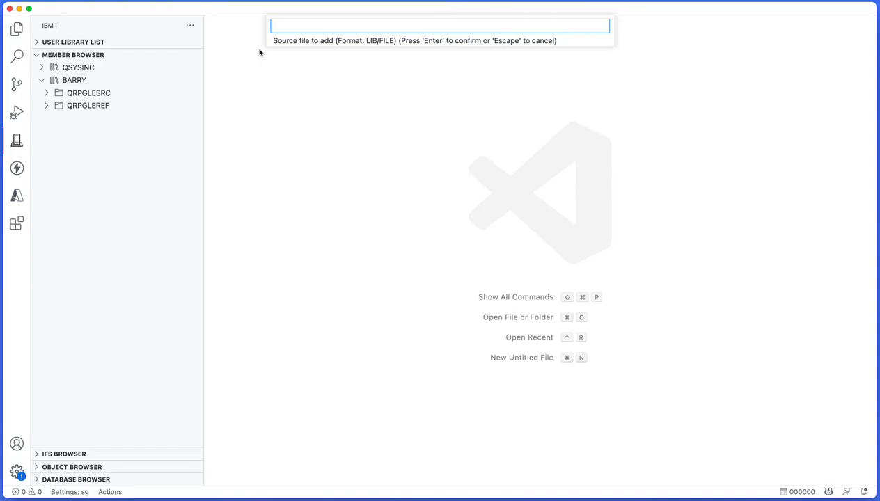
Step: Add an ALAN/*ALL entry and scroll through its long member list
type("ALAN/*")
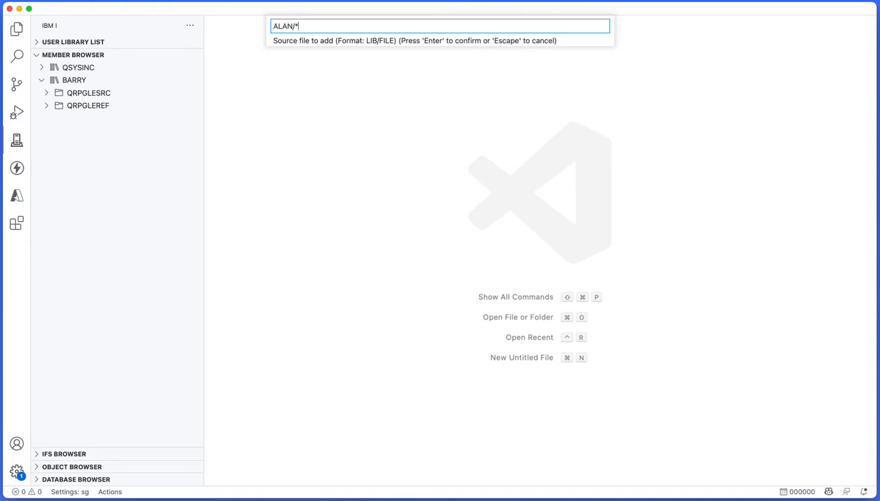
type("ALL")
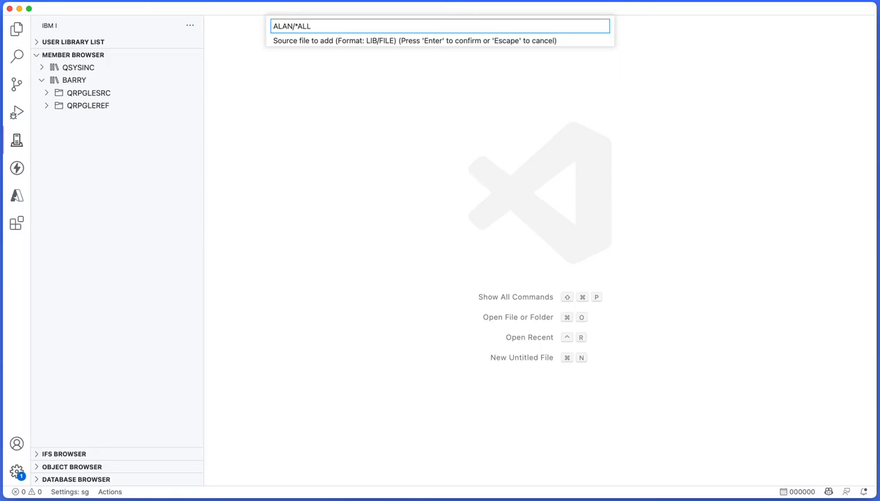
key("Enter")
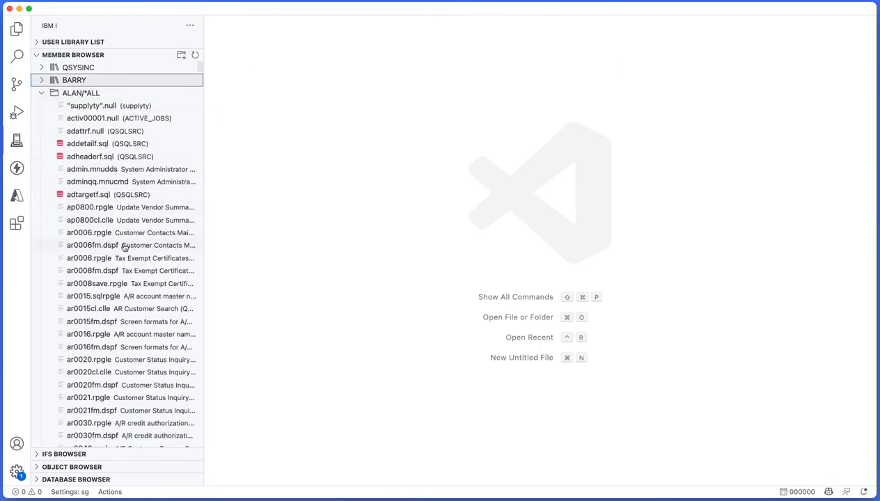
scroll("down", 3)
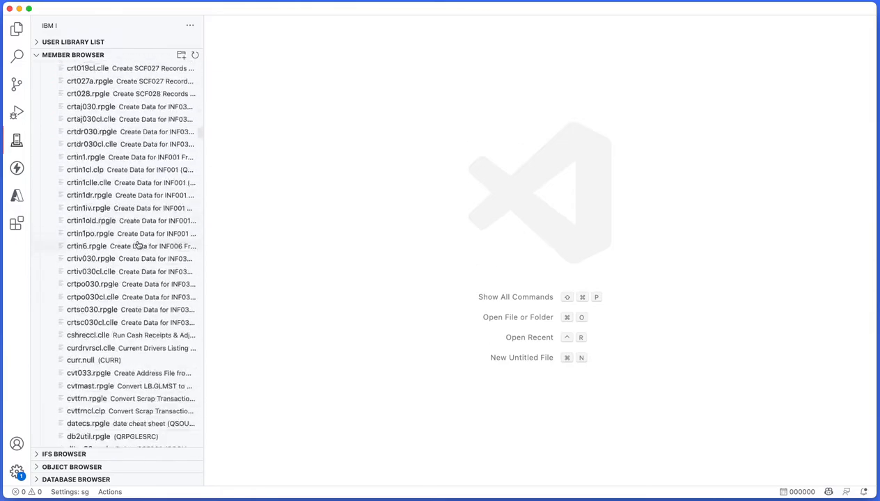
scroll("down", 3)
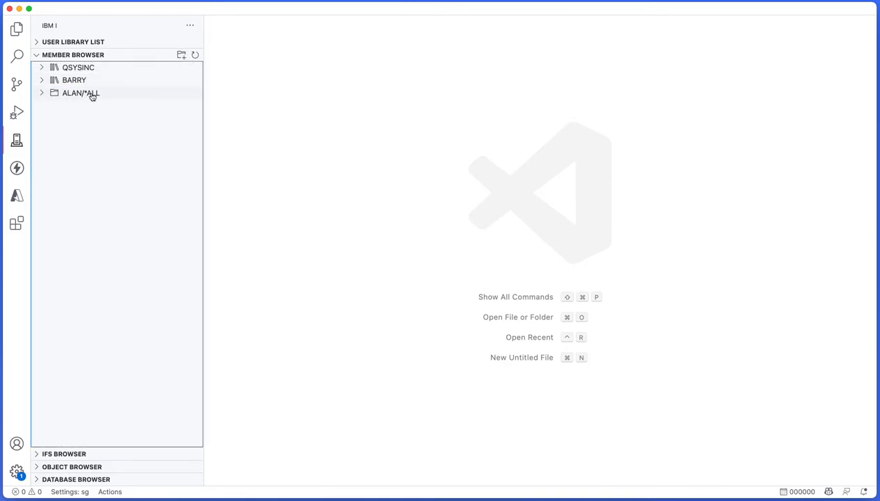
Step: Search BARRY/QRPGLESRC for 'awesome', then close the results tab without saving
left_click(74, 80)
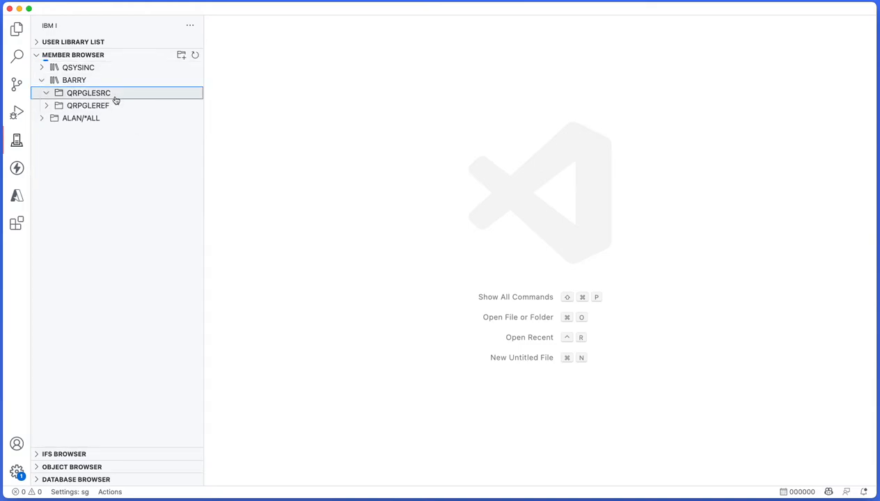
left_click(88, 92)
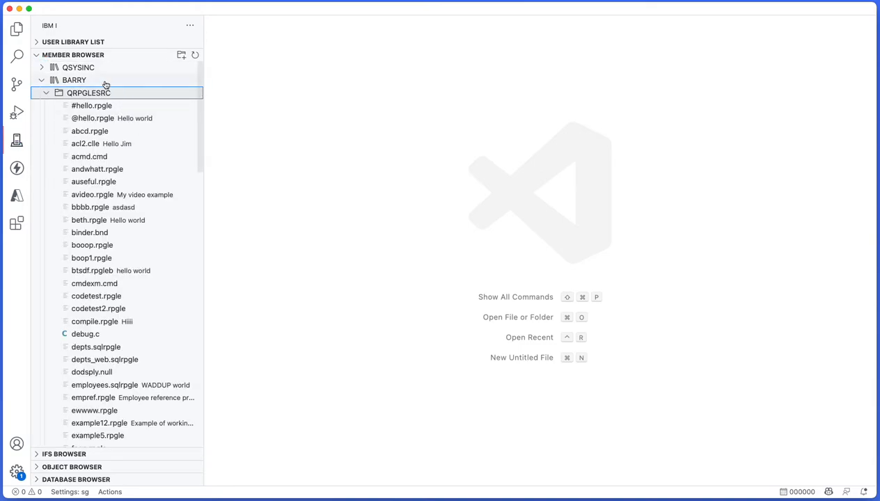
left_click(73, 80)
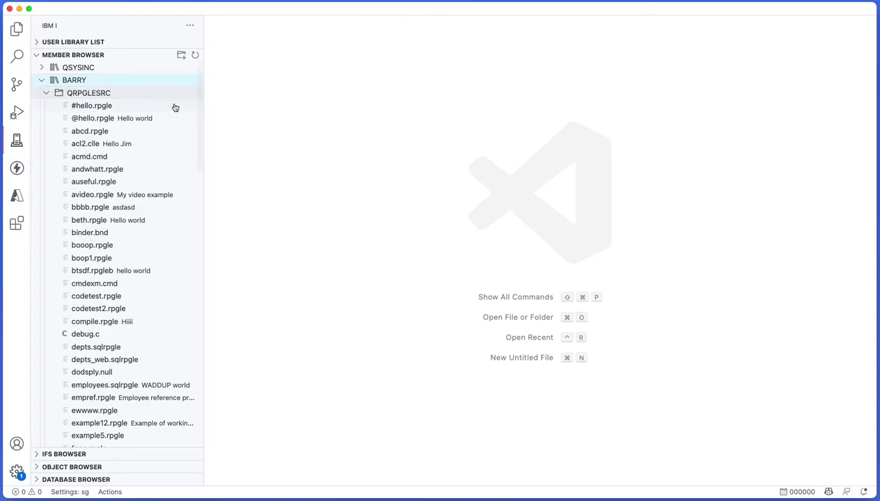
right_click(89, 92)
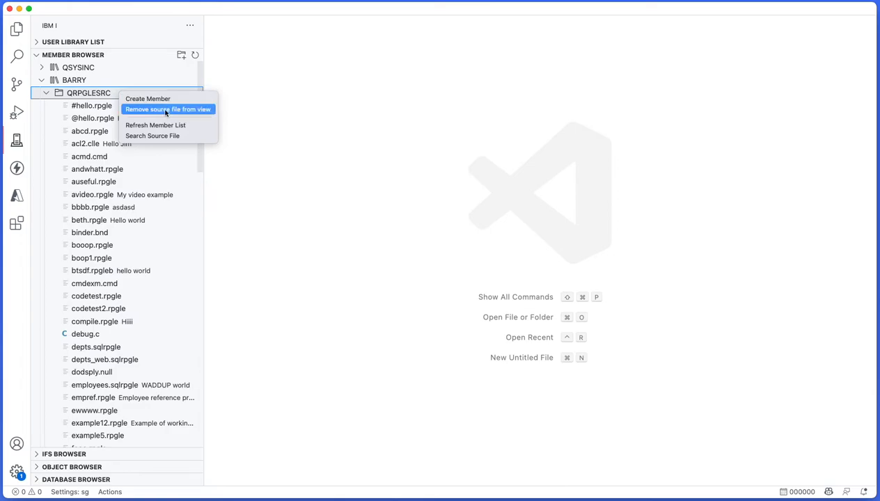
mouse_move(156, 125)
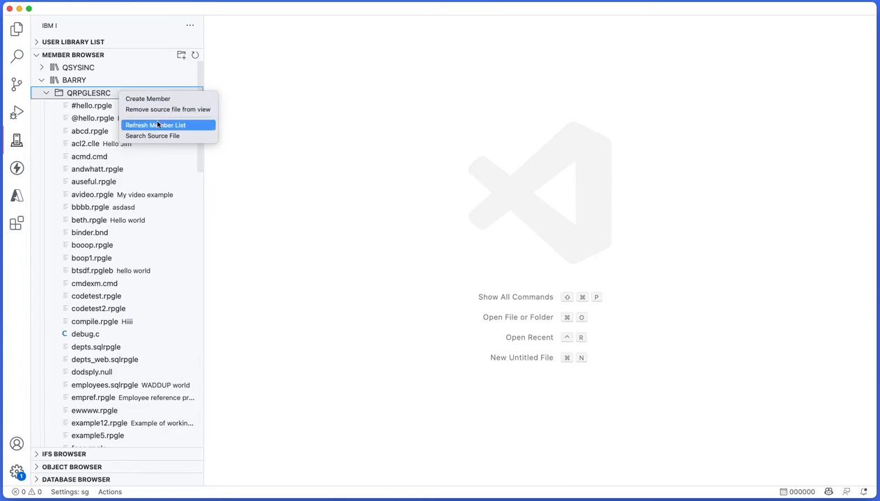
mouse_move(154, 136)
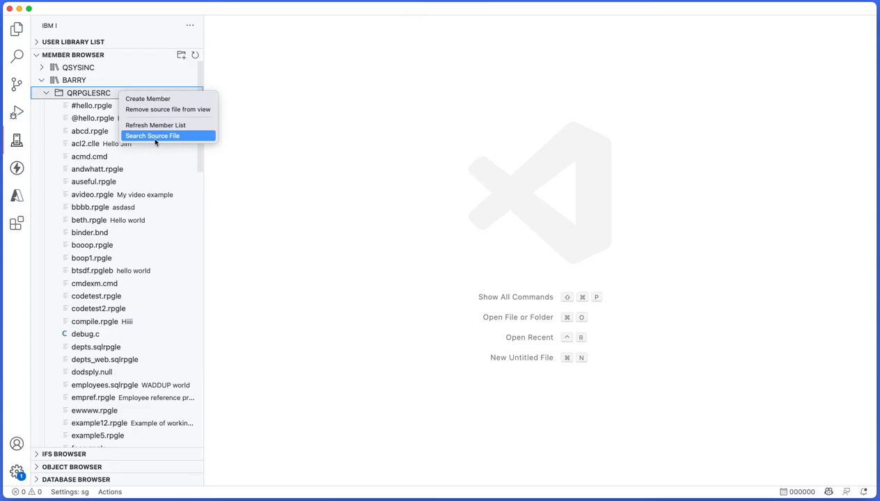
left_click(153, 136)
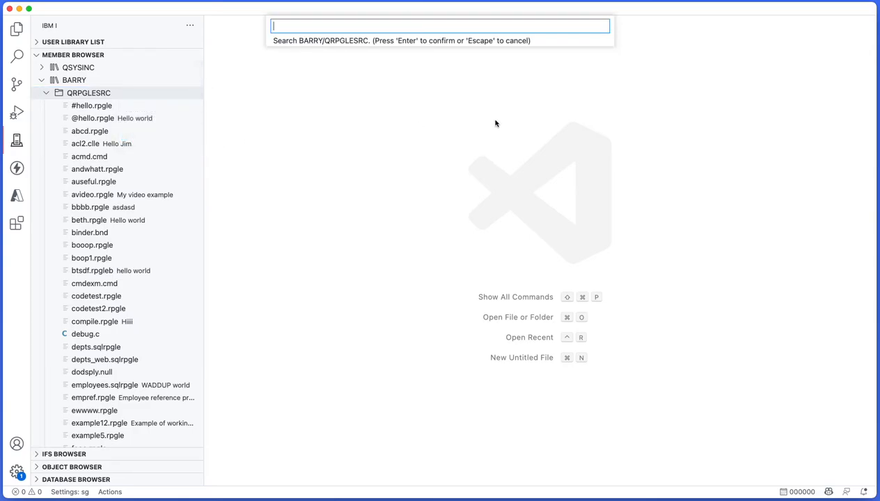
type("aw")
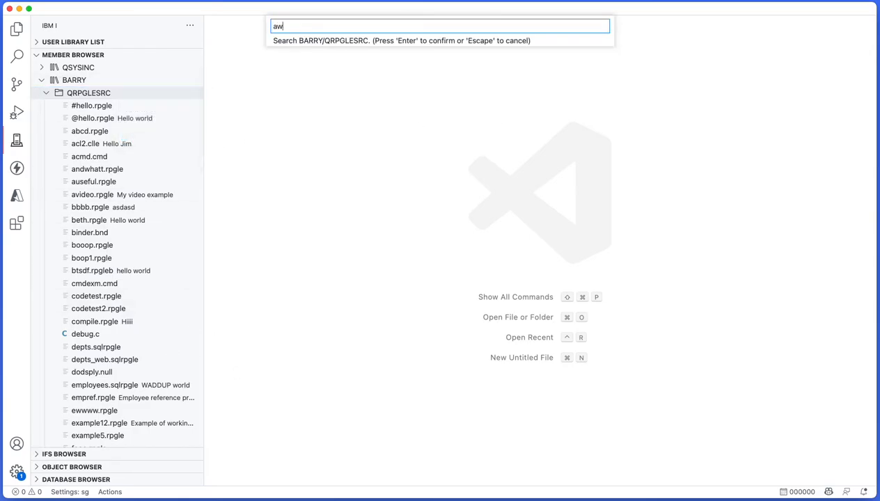
key("Enter")
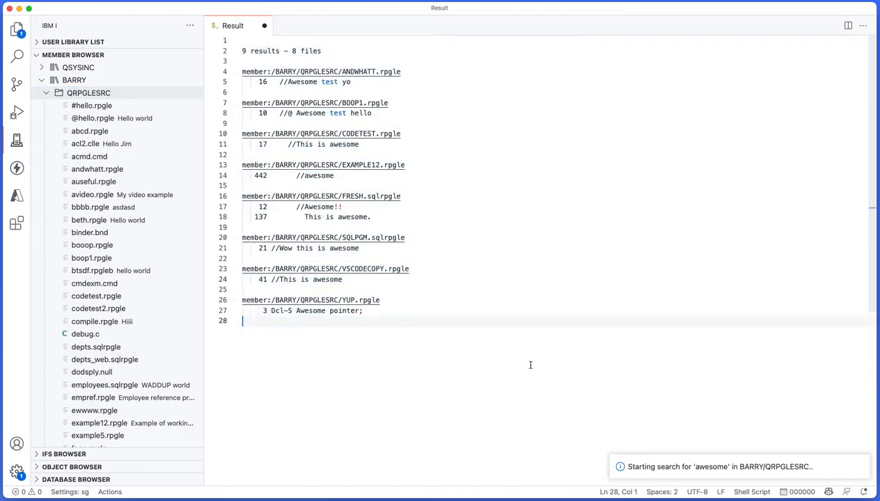
mouse_move(347, 72)
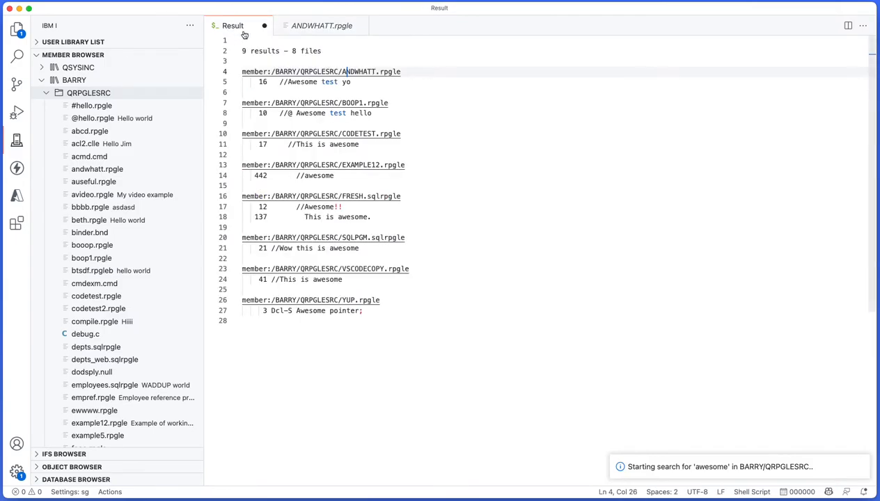
left_click(316, 103)
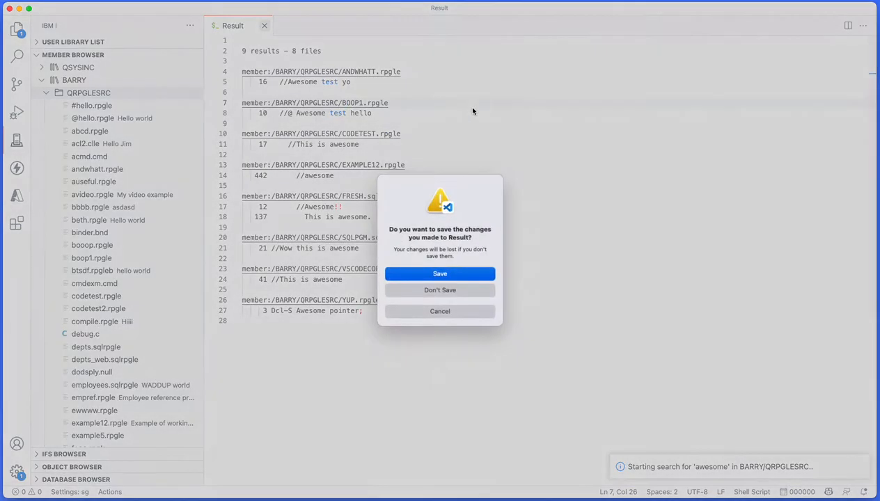
left_click(441, 290)
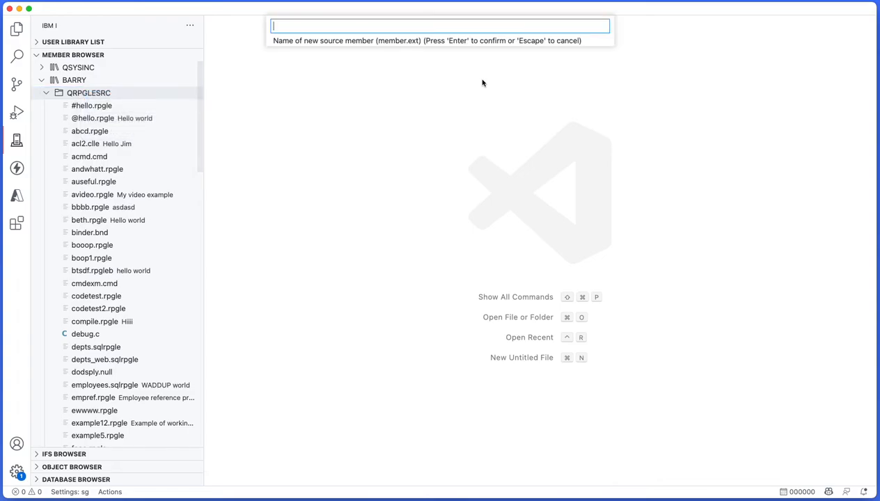
Step: Submit 'youtube' in the name prompt, then create member yt.rpgle starting with **FREE and close it
type("youtube")
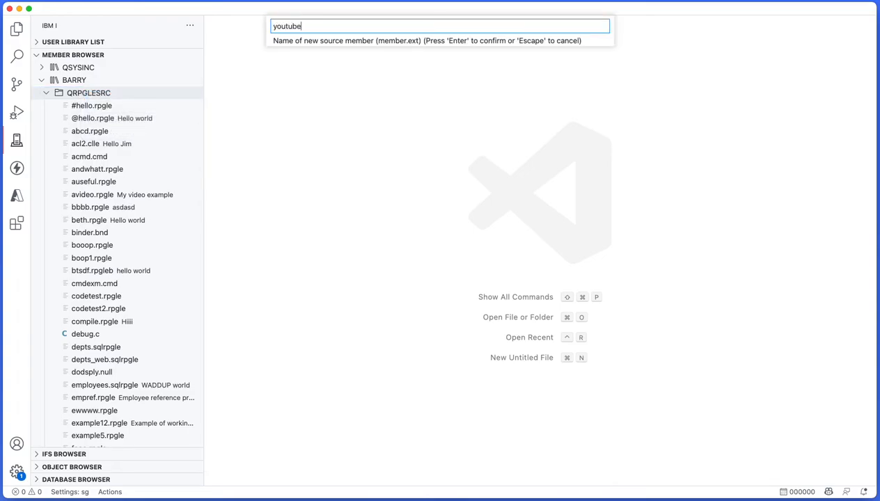
key("Enter")
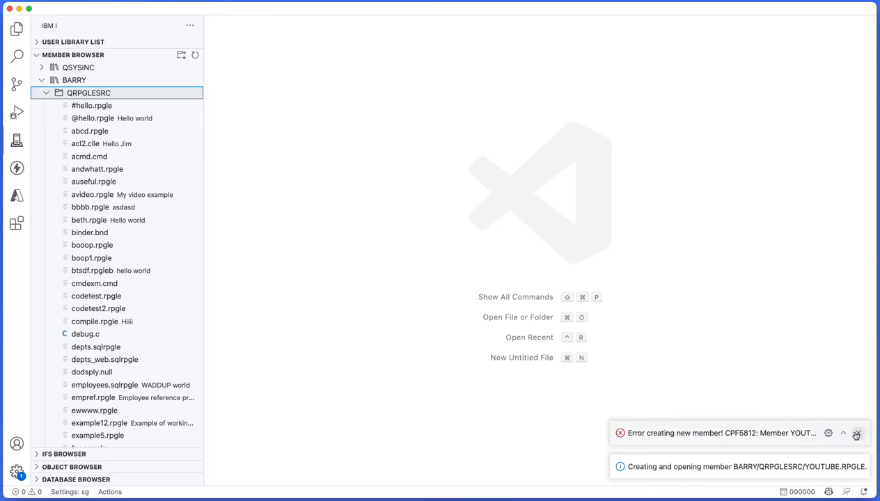
right_click(87, 93)
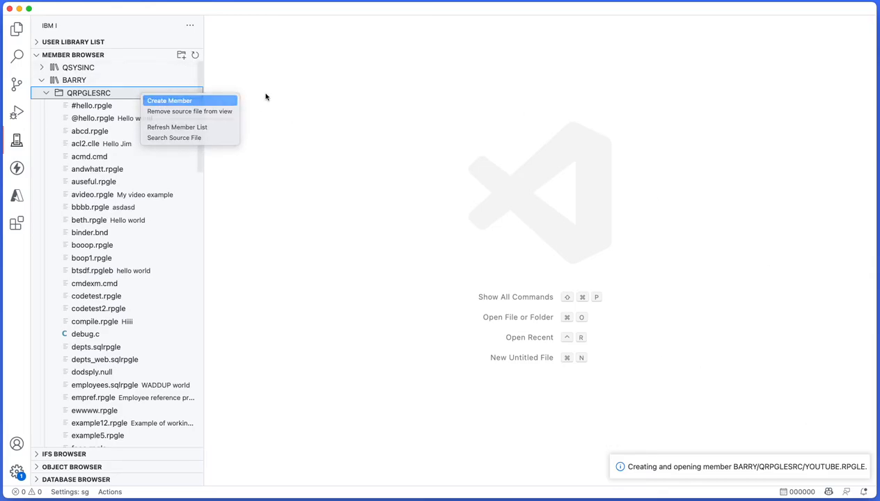
left_click(168, 101)
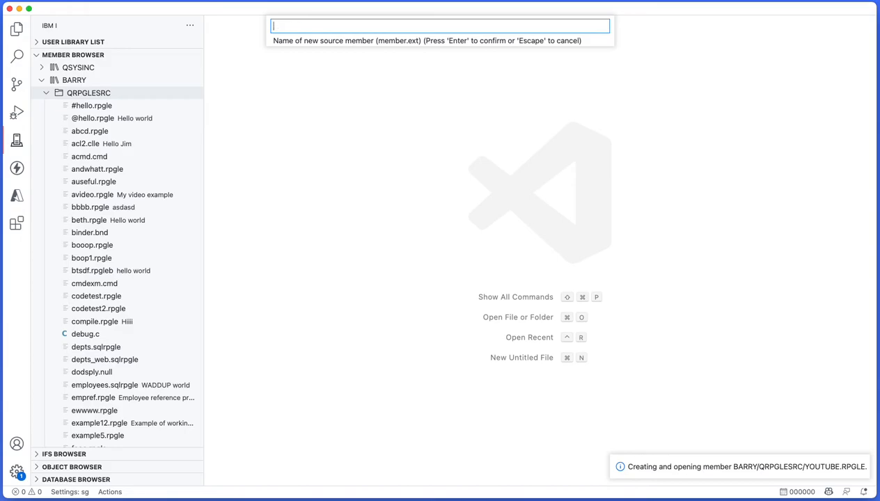
type("yt.rpgl")
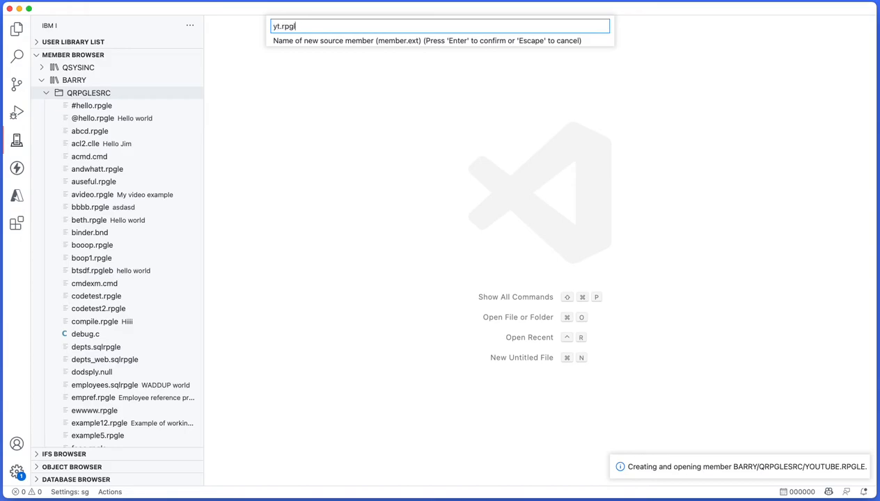
key("Enter")
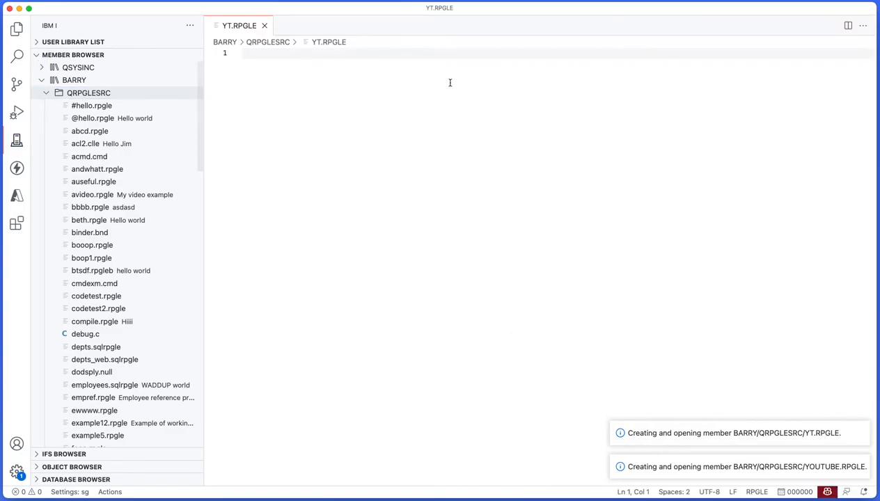
type("**FREE")
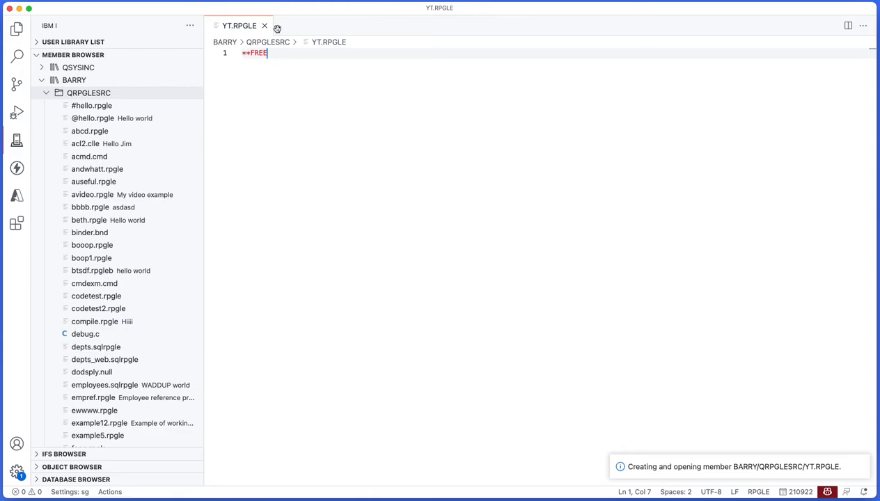
left_click(263, 25)
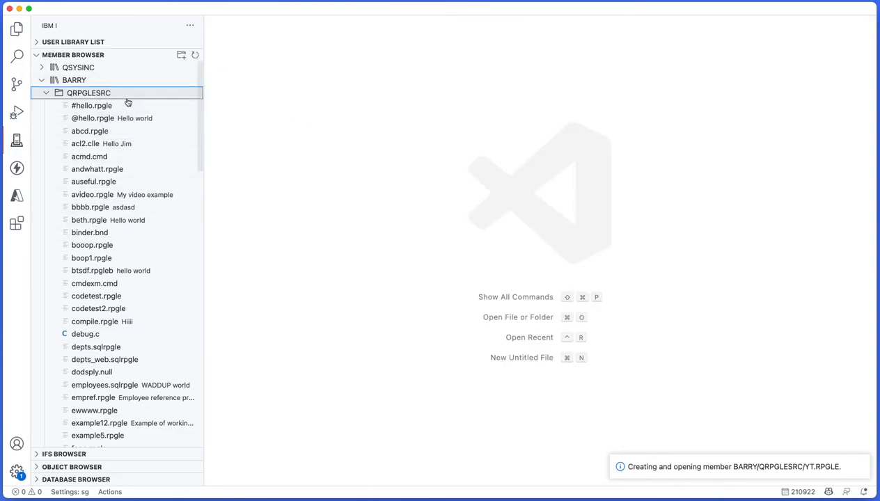
Step: Locate the new yt.rpgle member, then open and close tut.rpgle
scroll("down", 3)
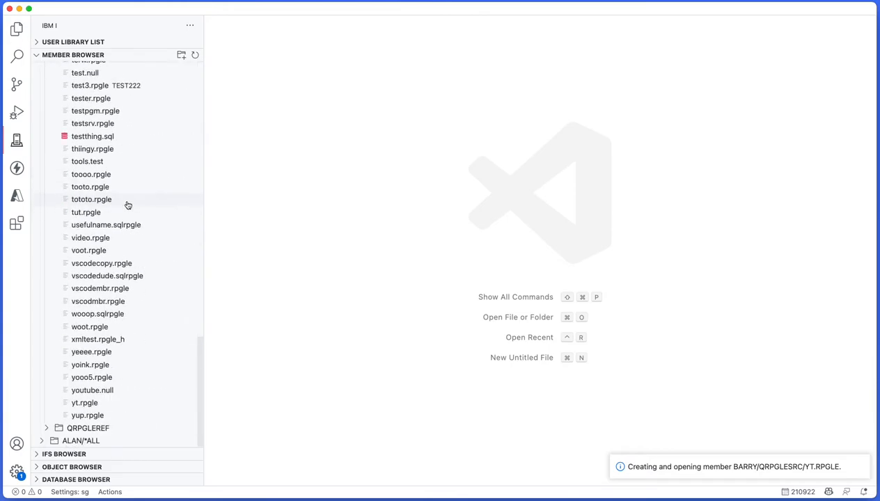
right_click(84, 402)
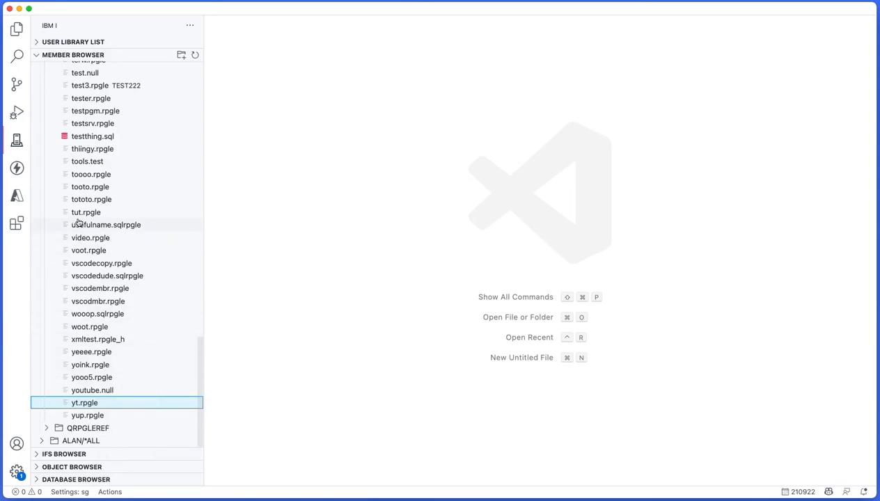
double_click(86, 213)
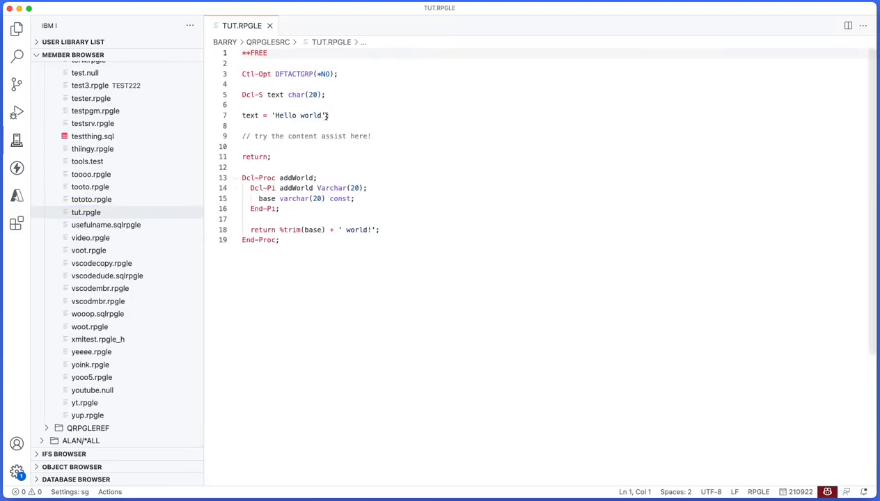
left_click(270, 23)
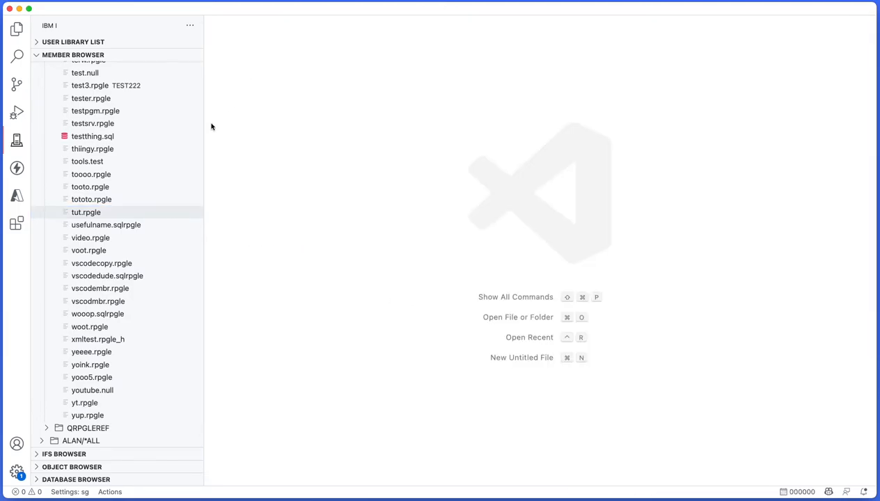
Step: Open the context menu of the tut.rpgle member in the Member Browser
right_click(86, 212)
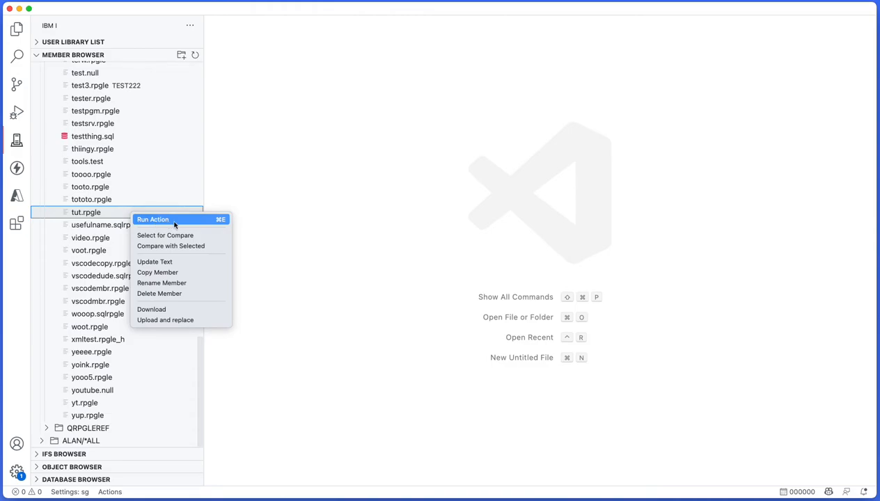
mouse_move(174, 234)
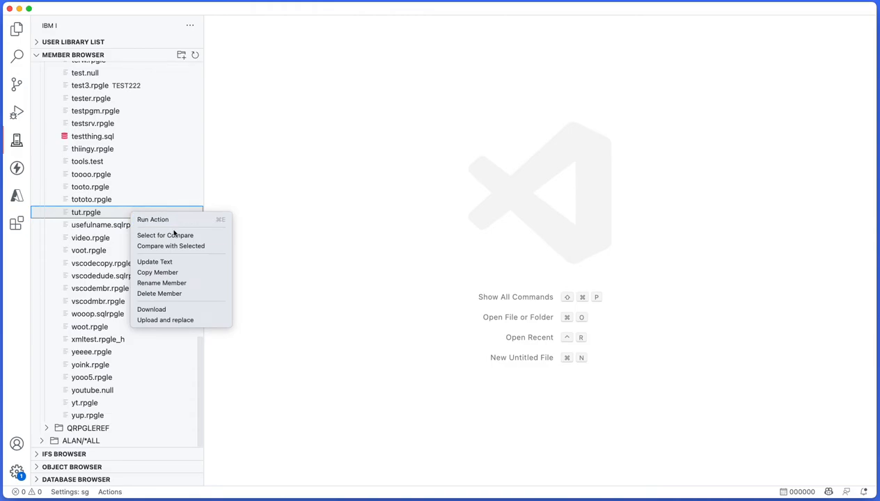
mouse_move(171, 246)
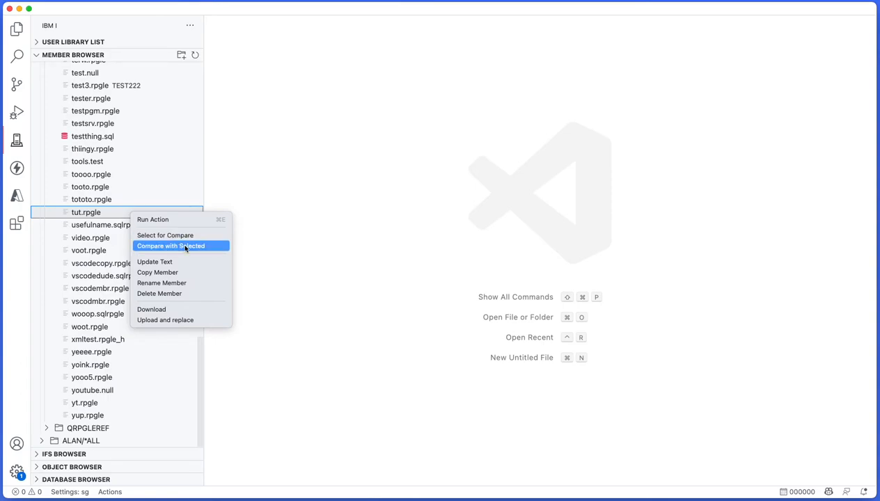
mouse_move(178, 283)
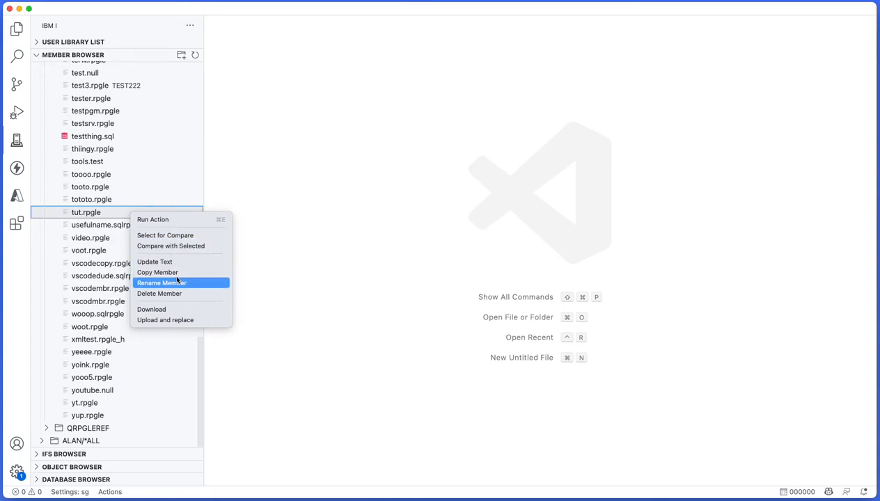
mouse_move(191, 297)
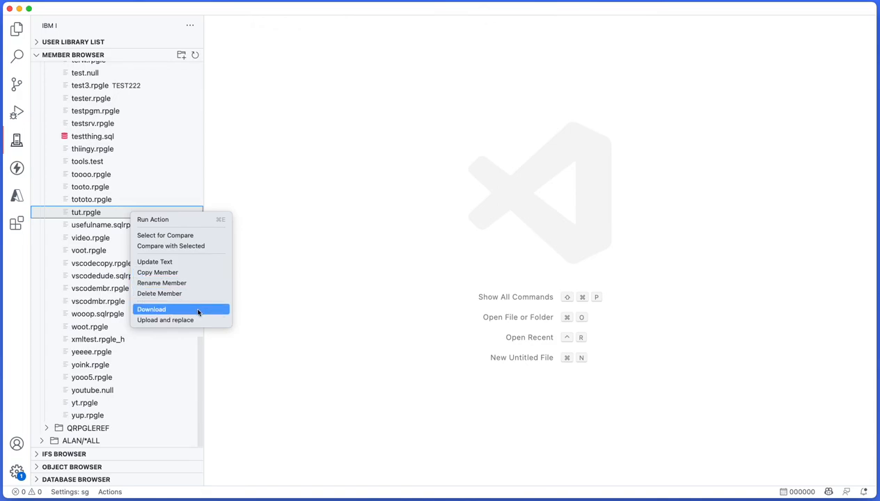
mouse_move(165, 320)
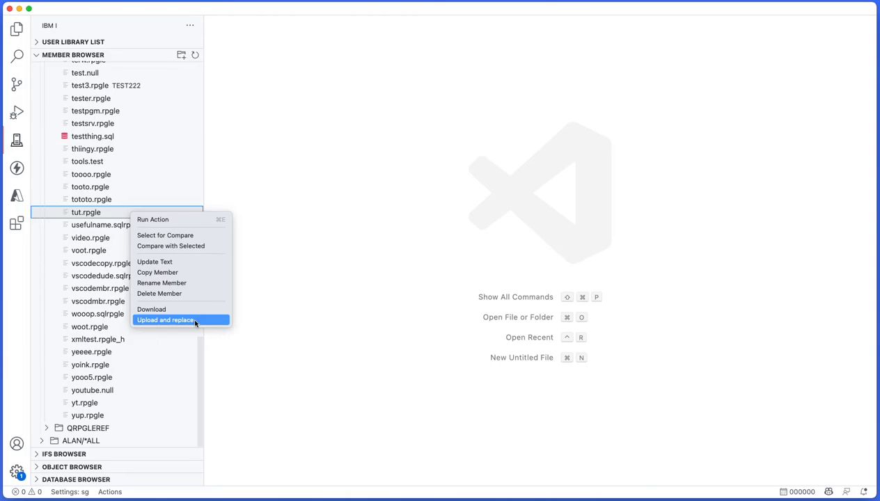
mouse_move(194, 309)
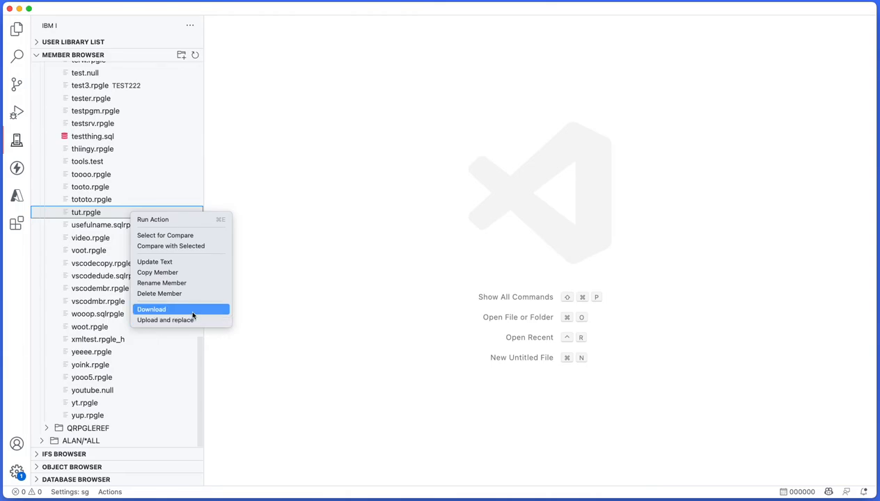
Step: Set the tut.rpgle member's text description to 'Hello world'
left_click(154, 262)
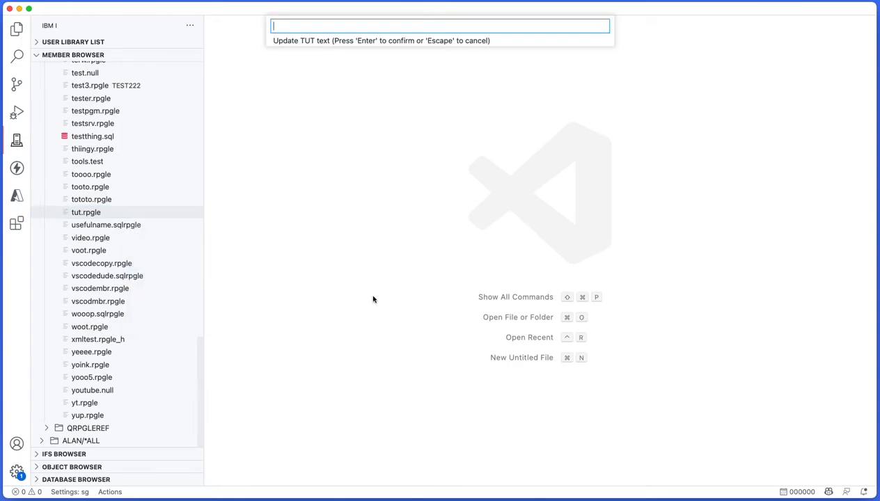
type("Hello")
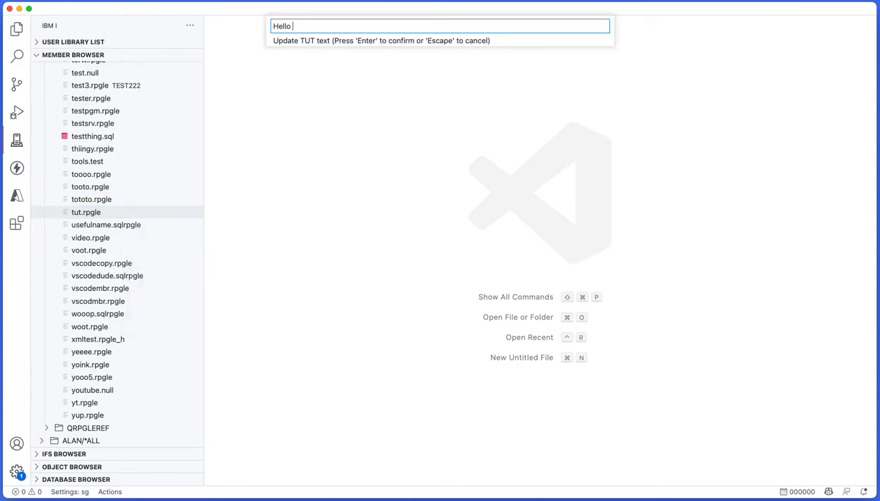
key("Enter")
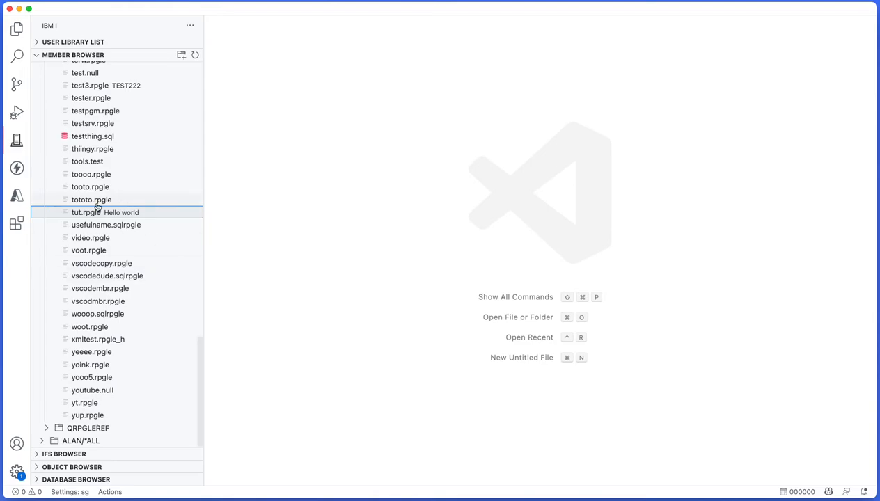
mouse_move(87, 213)
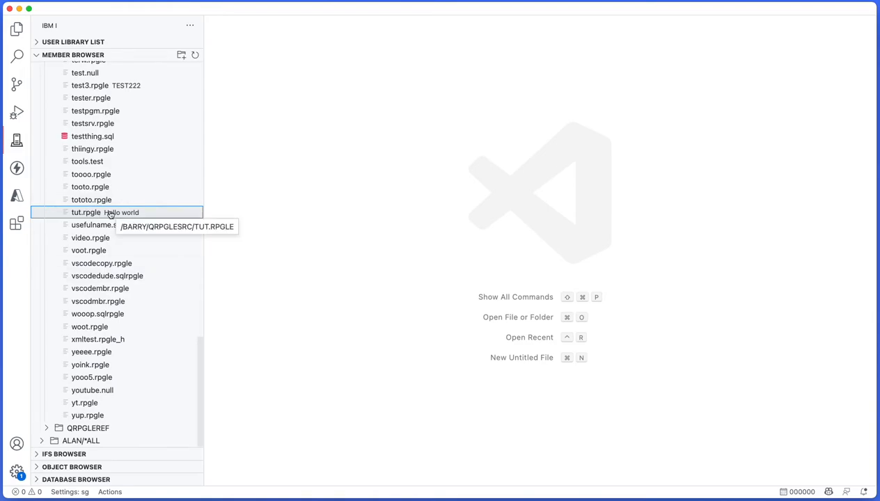
Step: Copy tut.rpgle to TUT2.RPGLE in BARRY/QRPGLESRC and open the new member
right_click(86, 212)
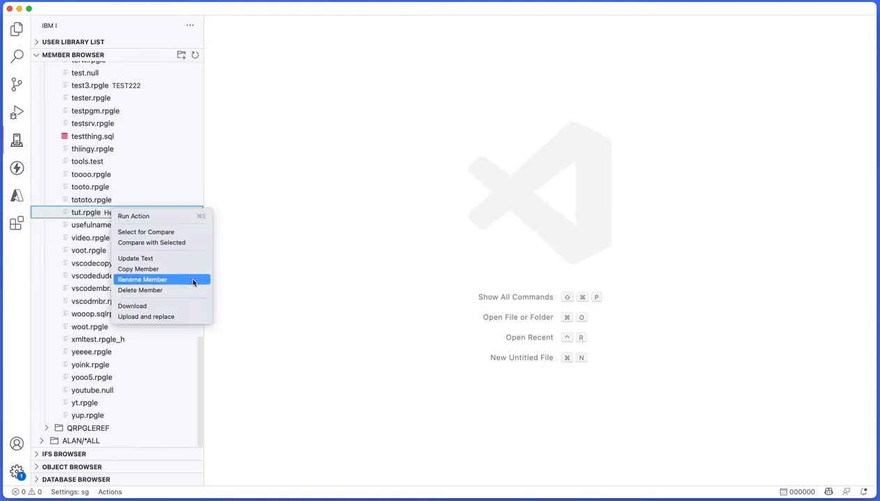
left_click(138, 269)
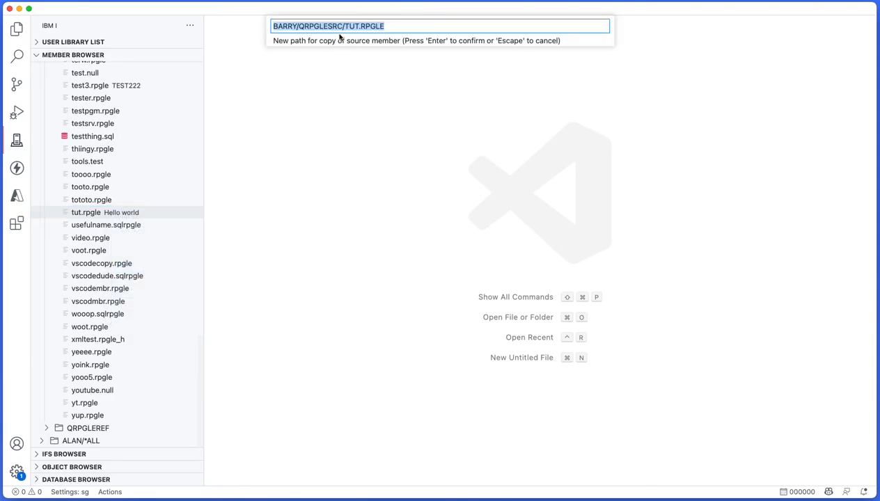
left_click(325, 26)
type("2")
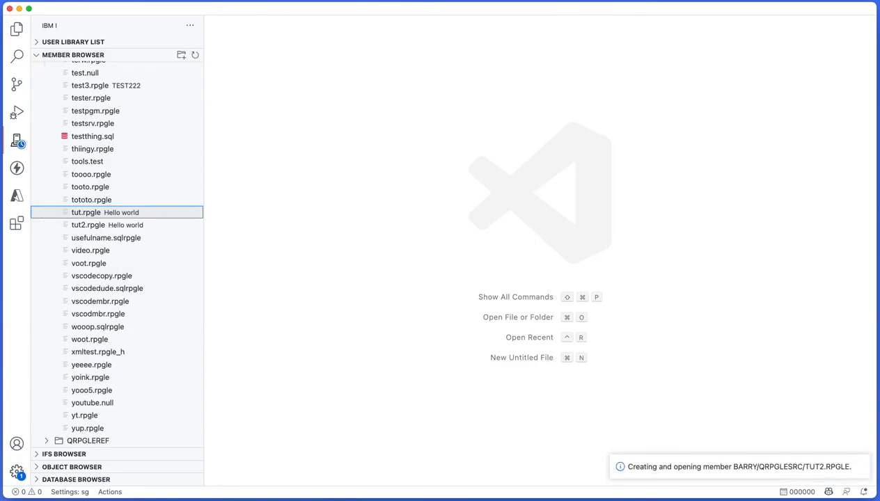
double_click(87, 225)
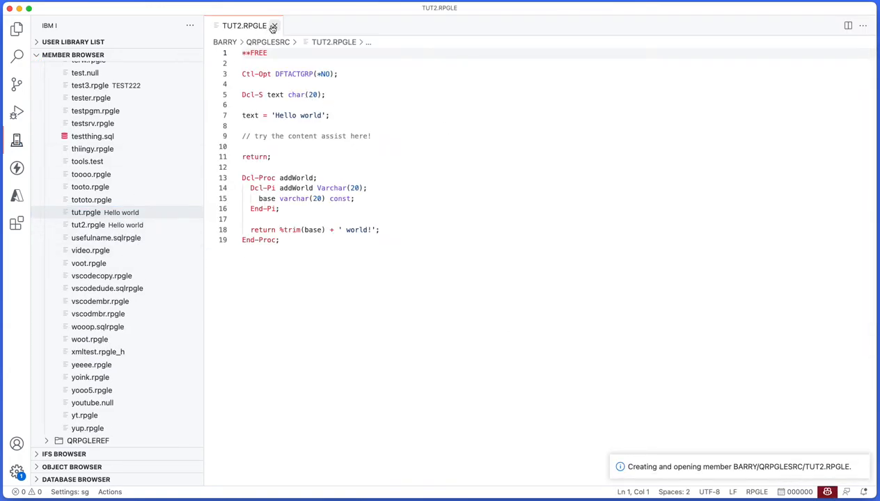
Step: Delete the tut2.rpgle member and confirm with Yes
right_click(88, 225)
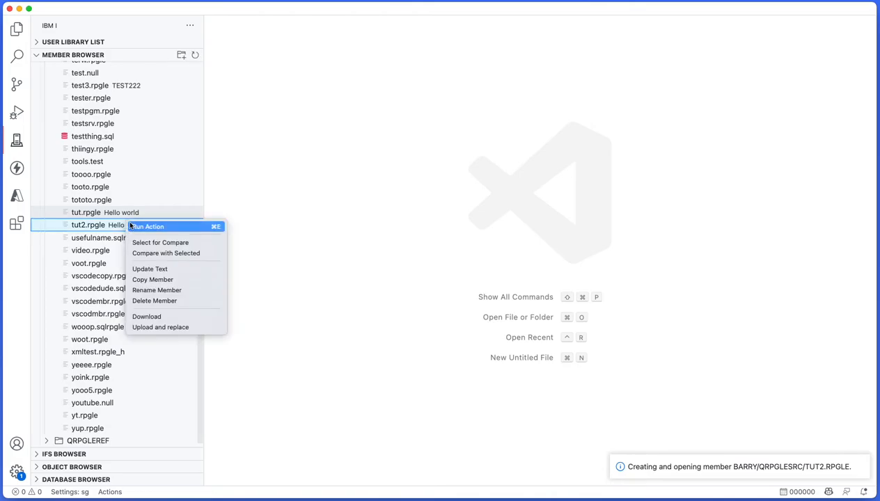
mouse_move(155, 301)
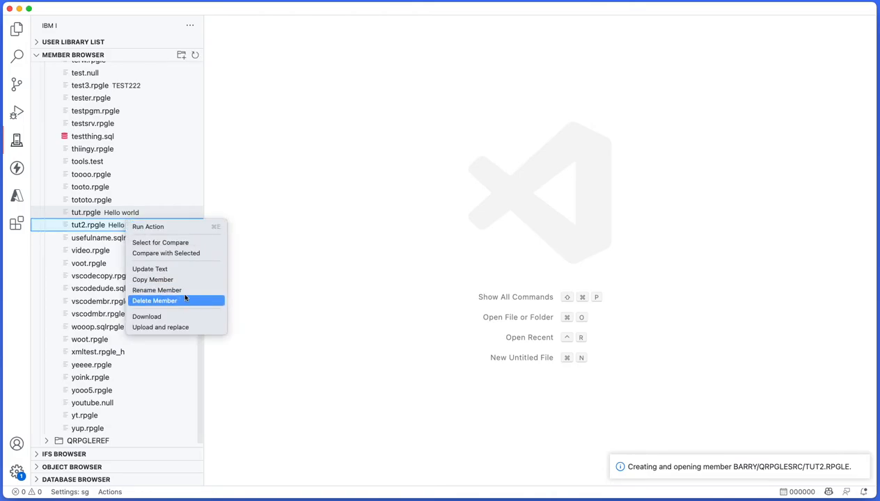
left_click(154, 300)
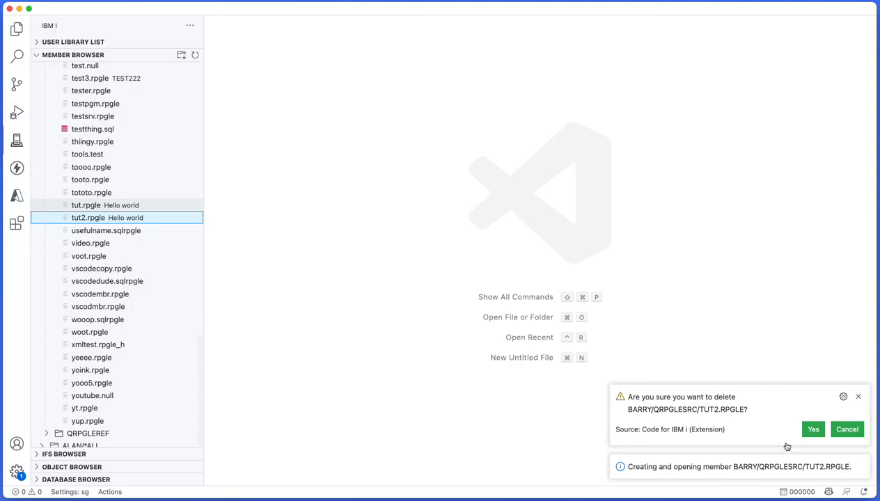
left_click(816, 430)
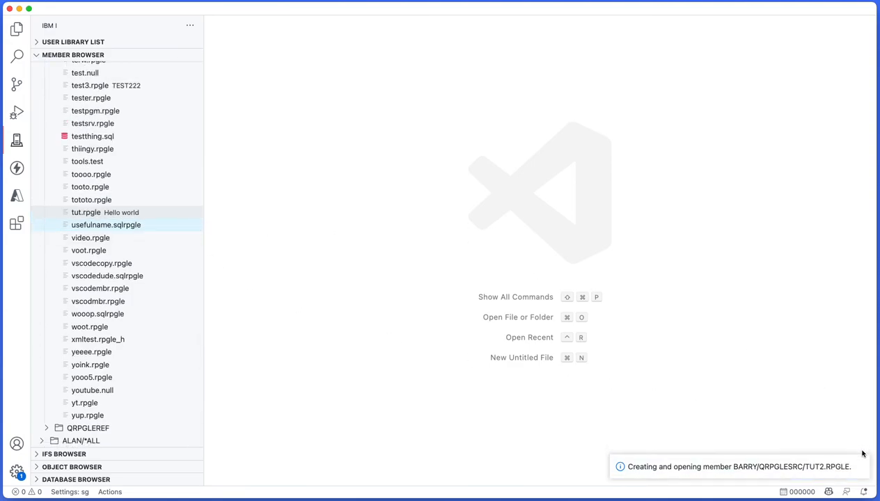
Step: Open codetest2.rpgle to review its source, then close it
right_click(86, 212)
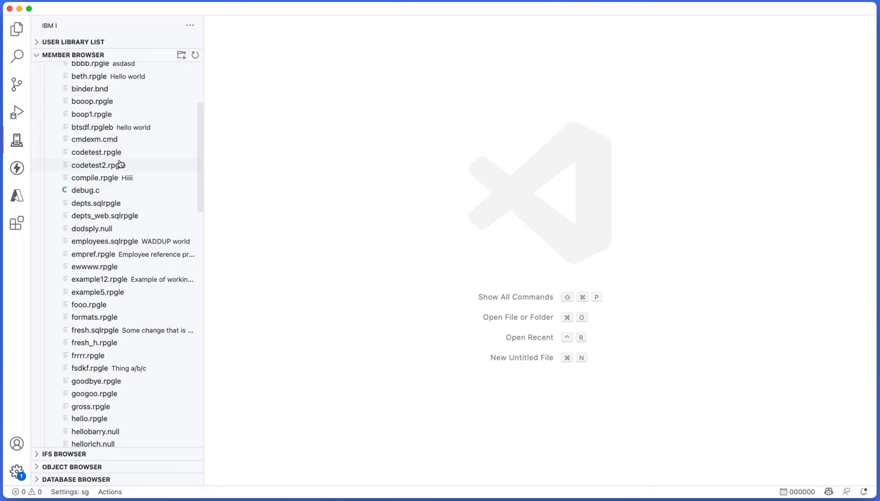
double_click(96, 152)
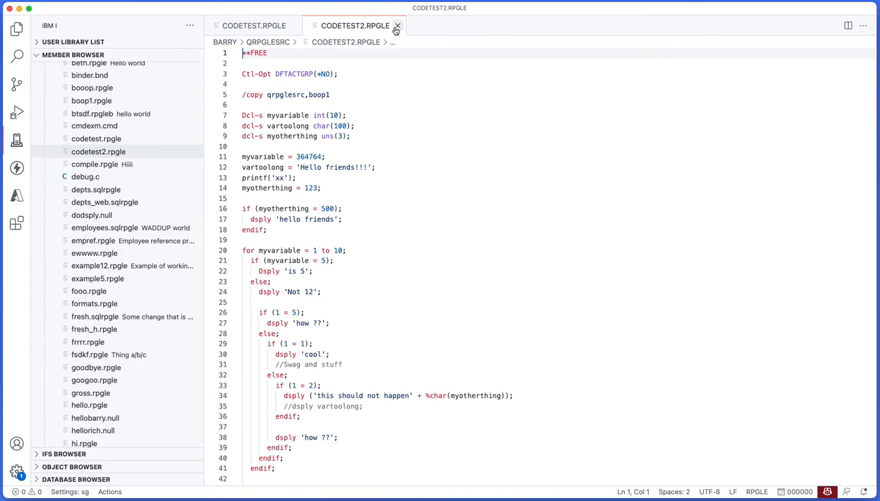
left_click(397, 25)
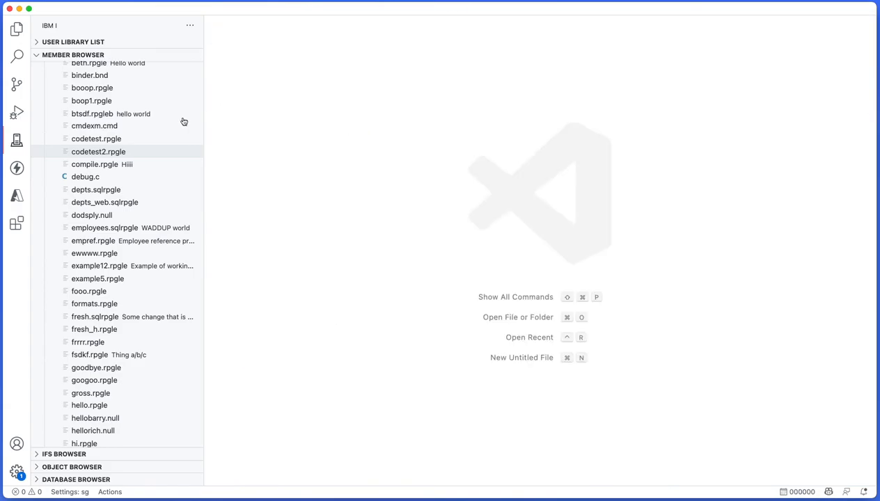
Step: Copy codetest2 to CODETEST3, changing the condition from 500 to 600 and the message to 'no way!!'
left_click(98, 152)
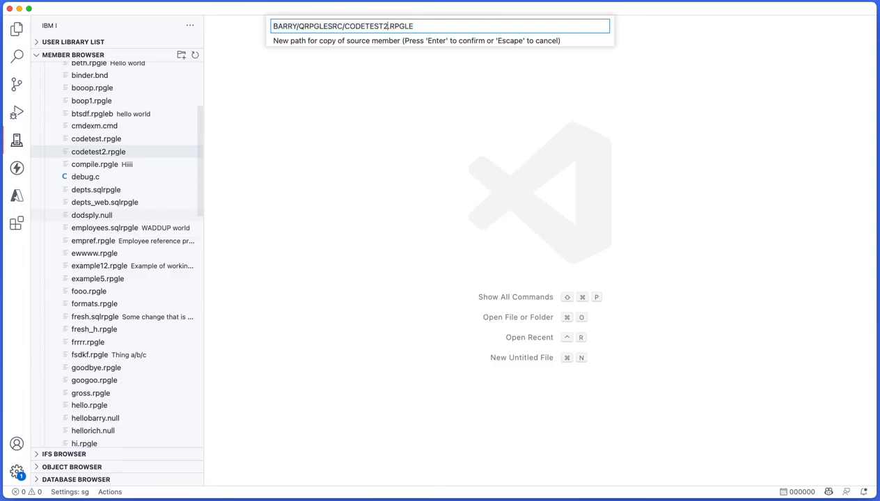
key("Enter")
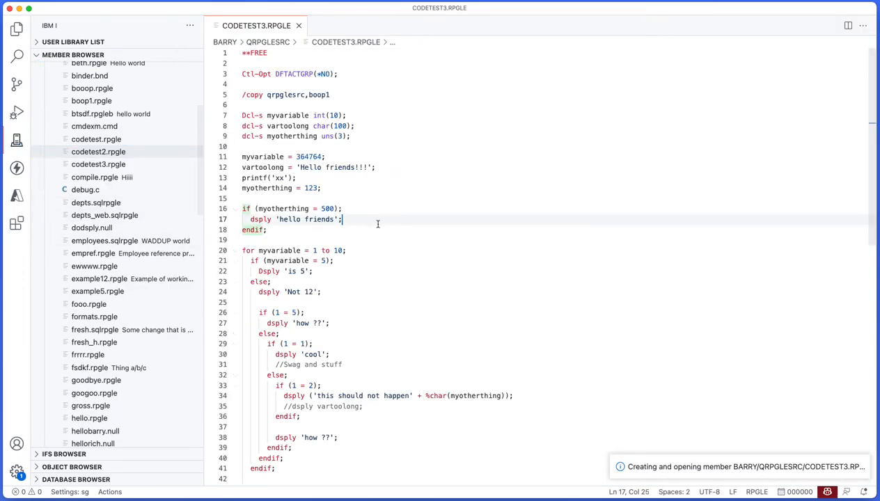
double_click(328, 209)
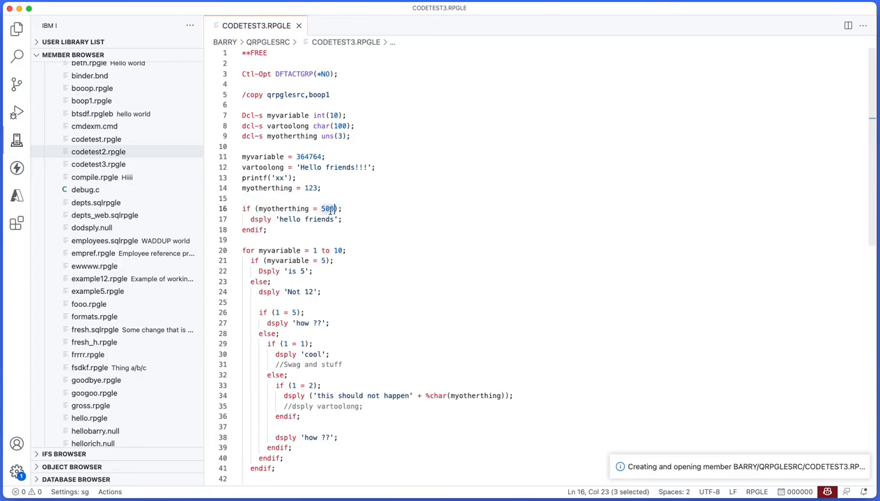
type("600")
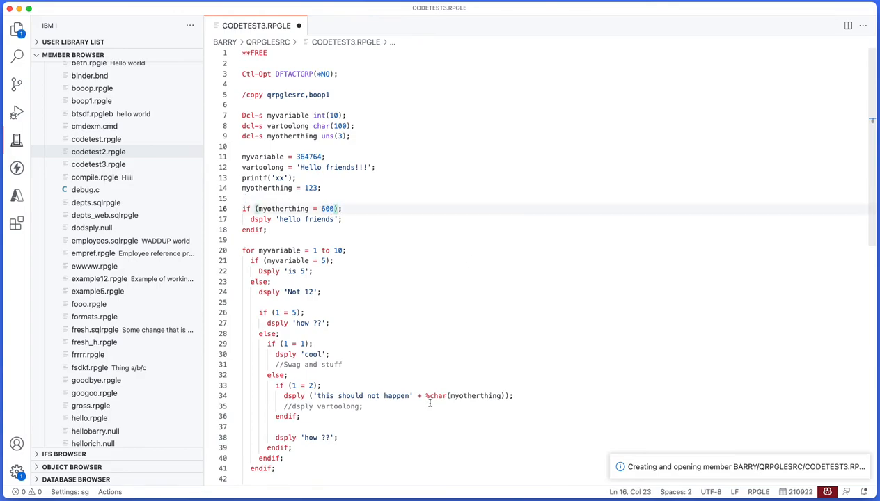
mouse_move(410, 397)
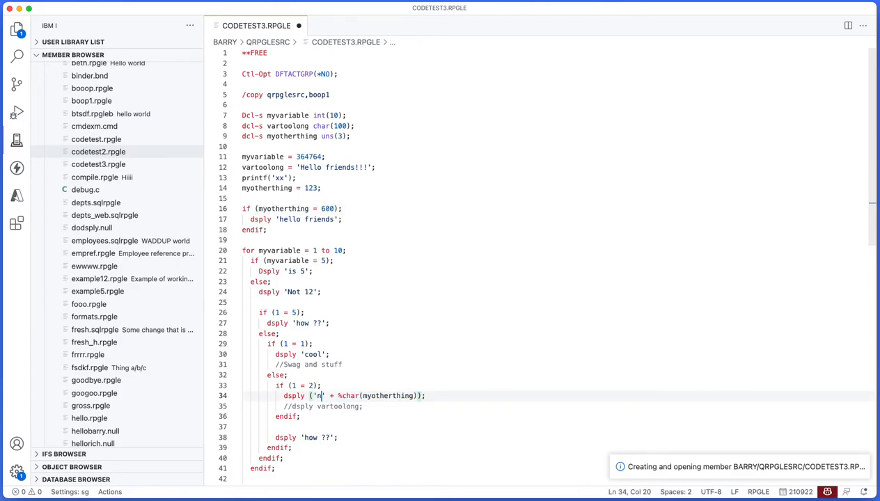
type("o way!!")
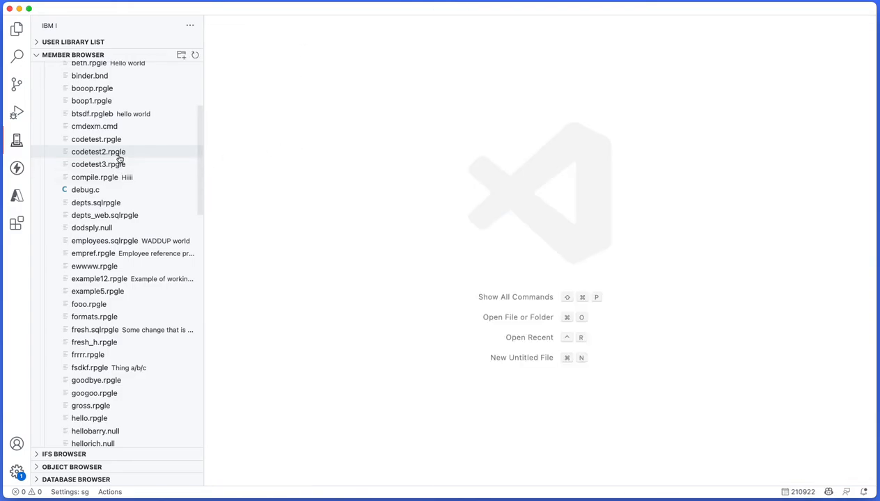
Step: Compare codetest3.rpgle with the previously selected codetest2.rpgle side by side
right_click(98, 152)
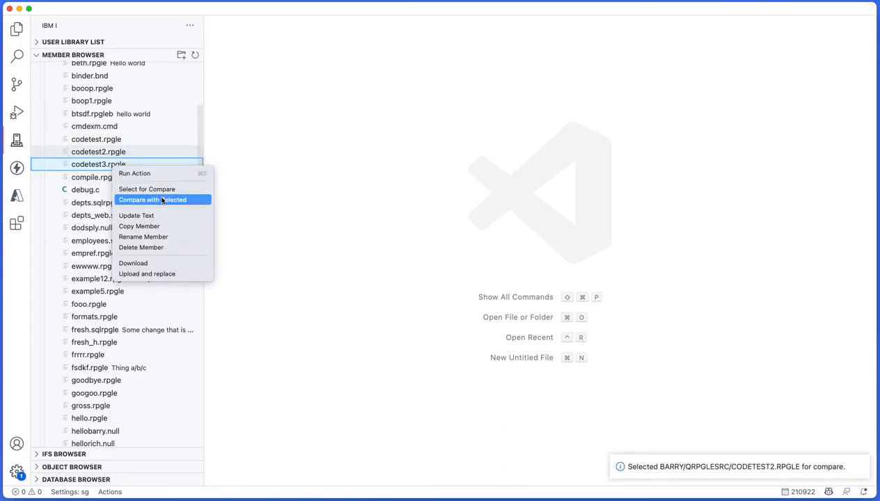
left_click(152, 200)
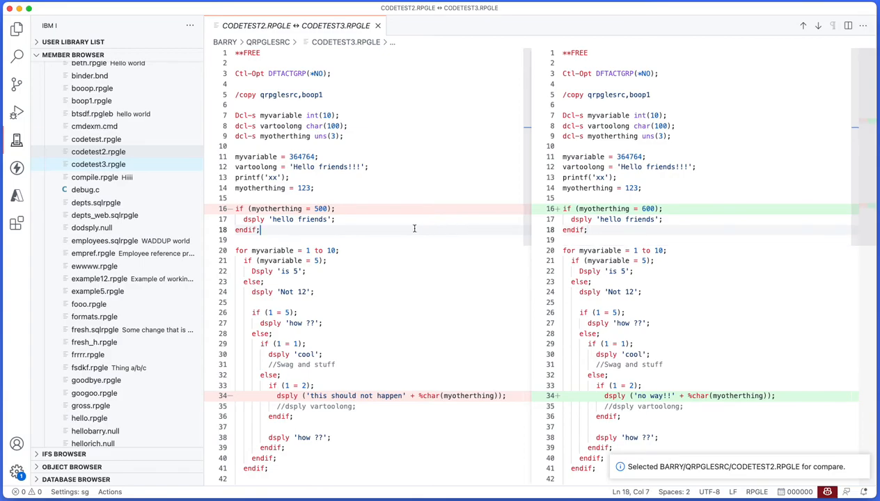
mouse_move(384, 211)
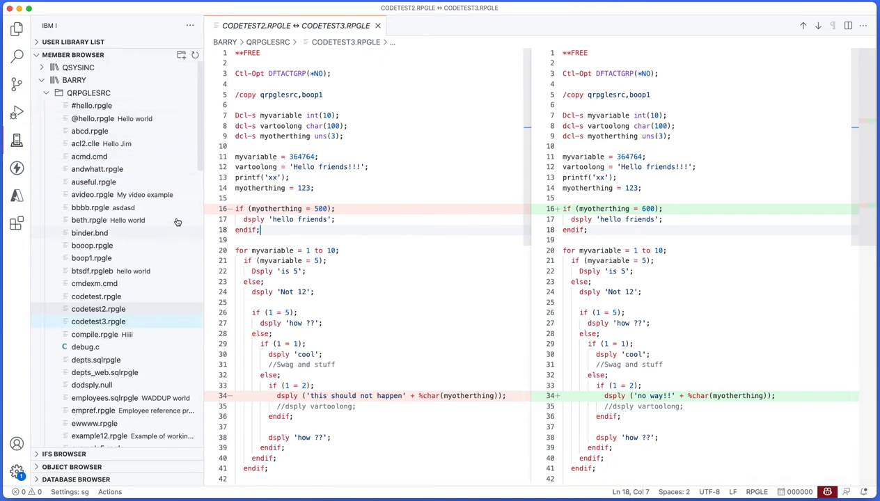
mouse_move(142, 91)
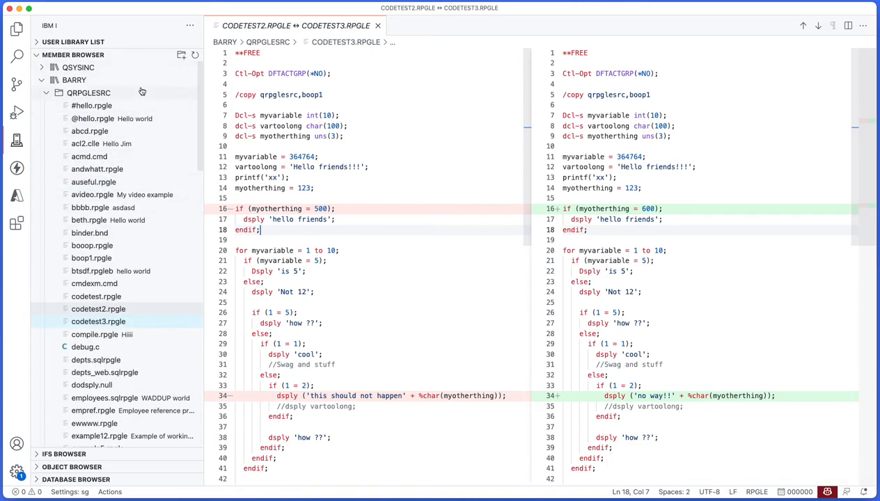
mouse_move(377, 26)
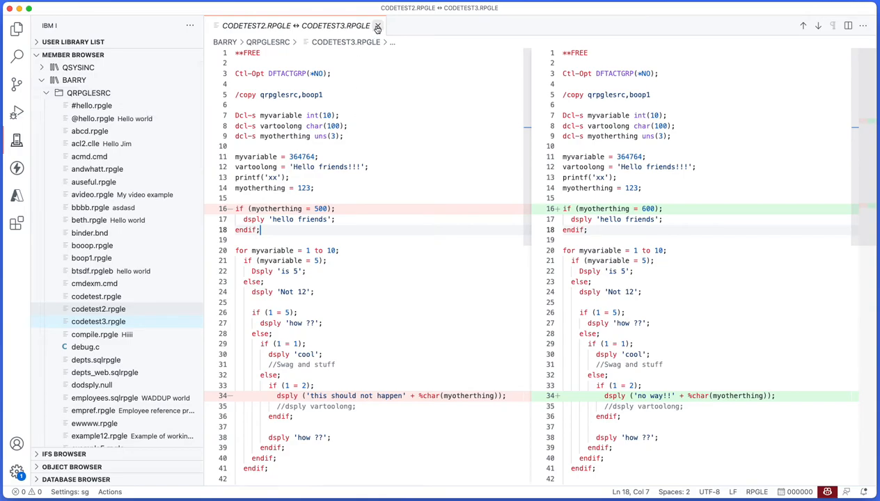
Step: Close the comparison editor and bring up the IFS Browser panel
left_click(376, 26)
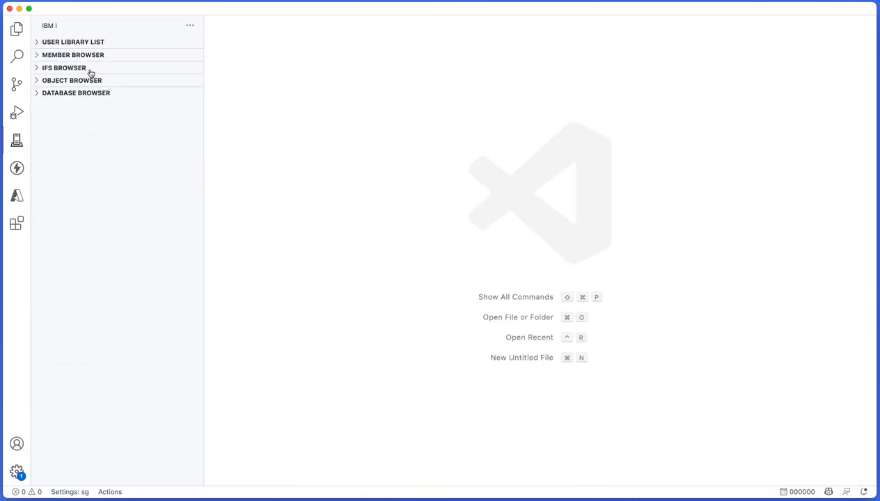
left_click(64, 68)
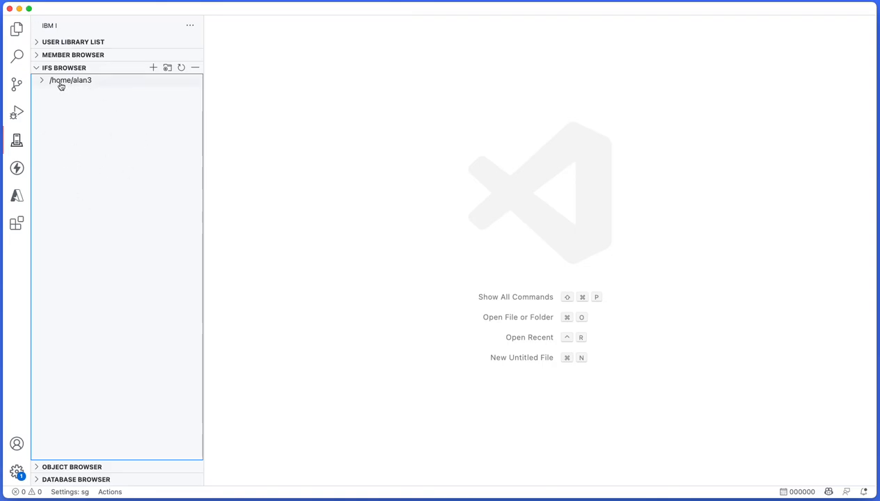
left_click(44, 79)
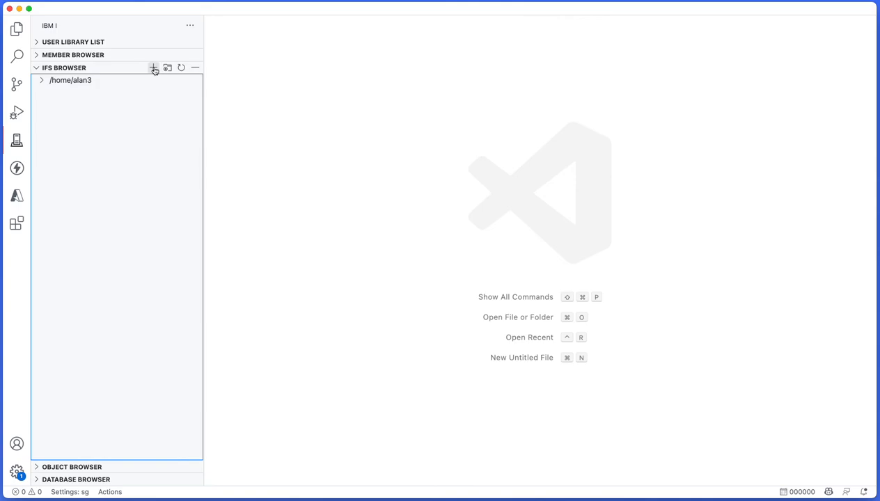
mouse_move(151, 68)
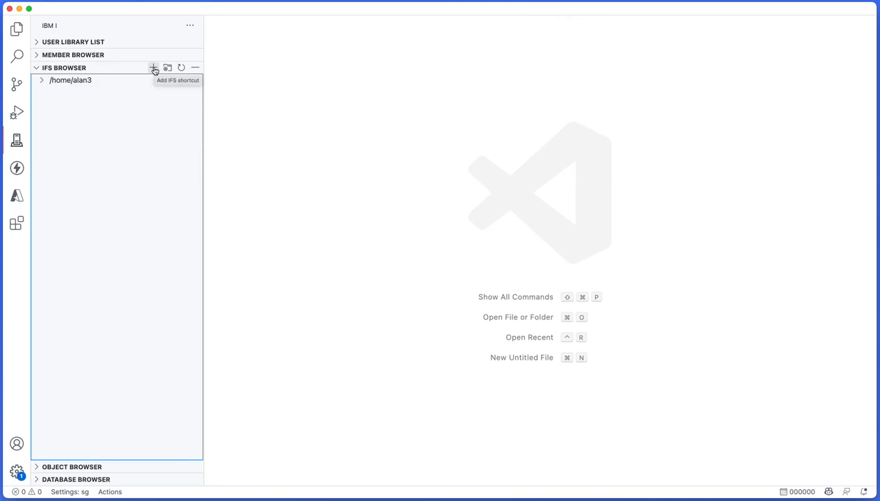
mouse_move(181, 81)
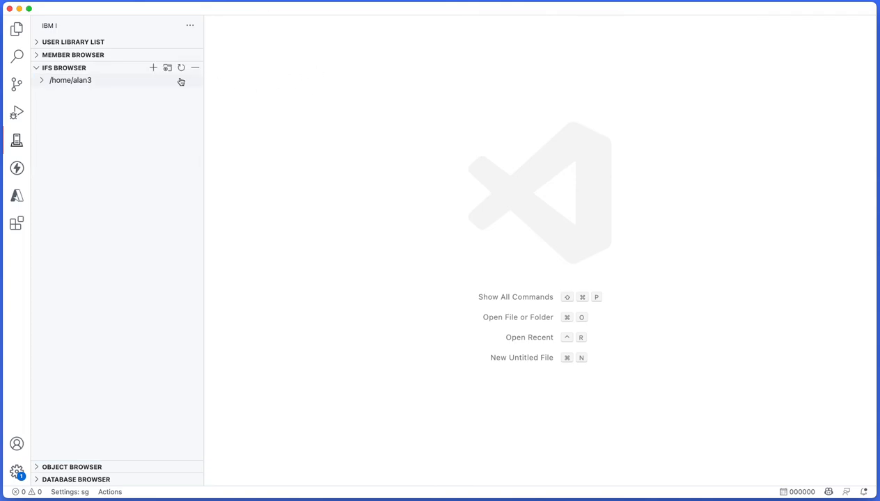
mouse_move(151, 71)
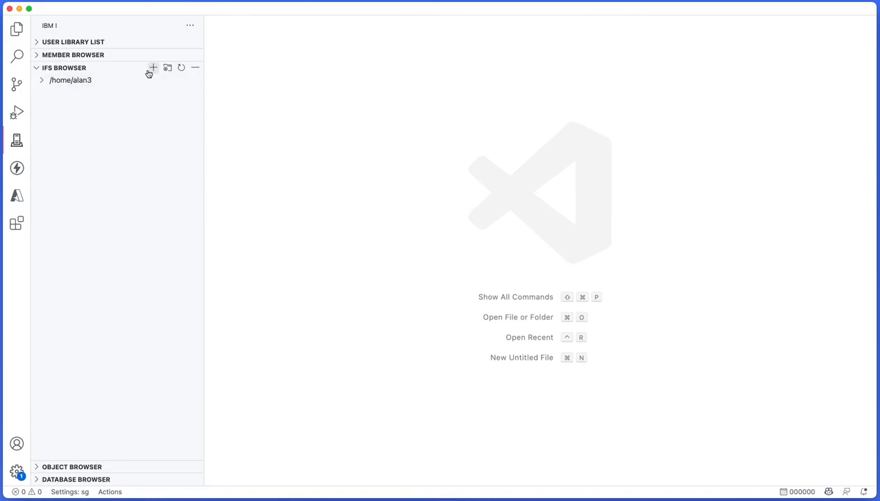
Step: Expand /home/alan3, use the geotab directory's actions, and re-expand /home/alan3
left_click(74, 79)
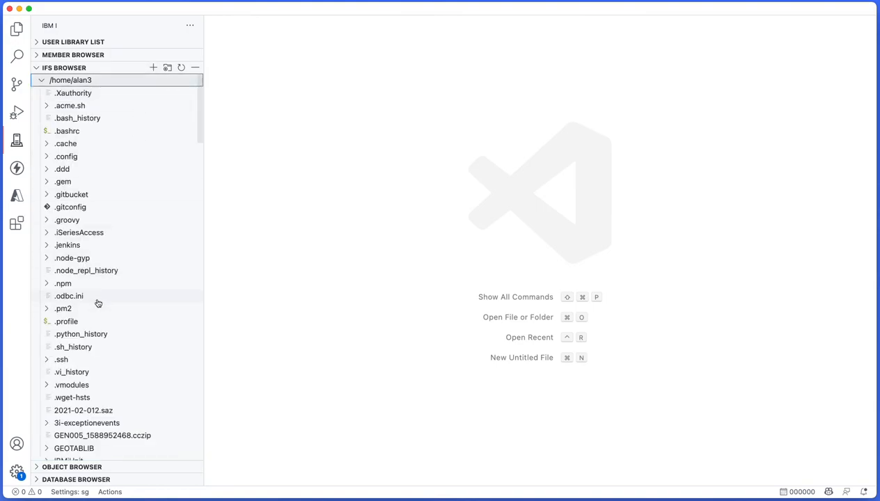
right_click(65, 346)
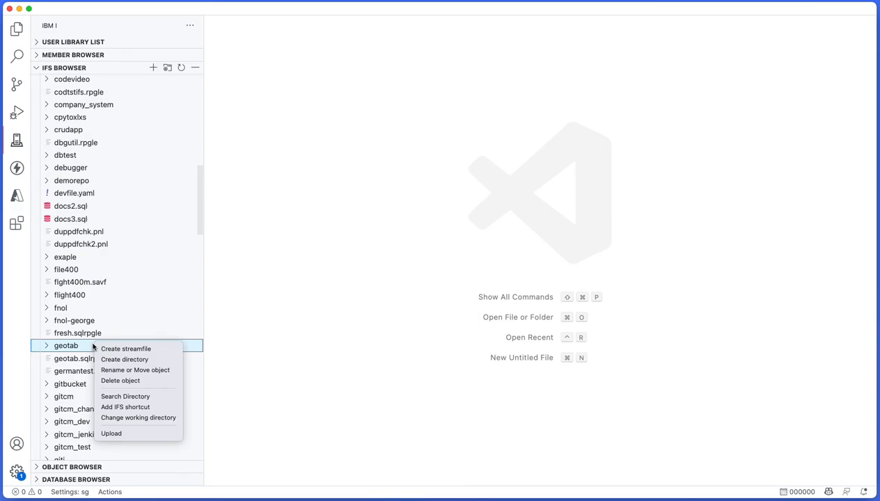
left_click(131, 328)
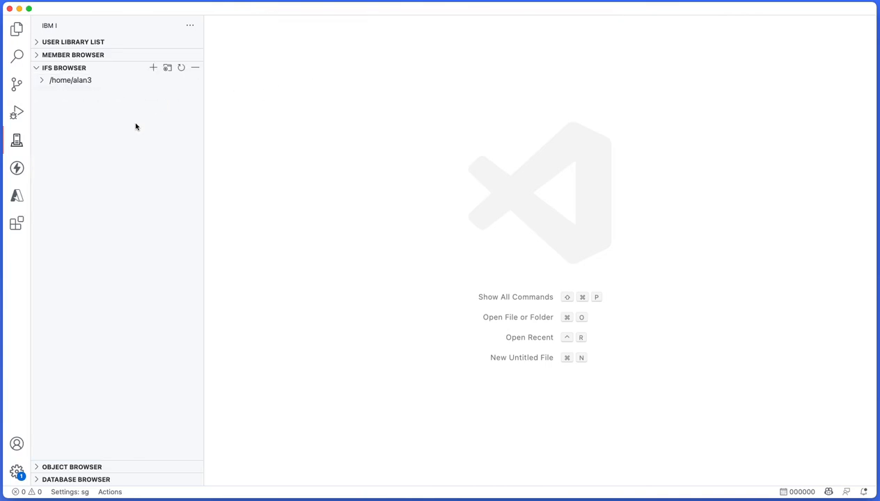
mouse_move(106, 88)
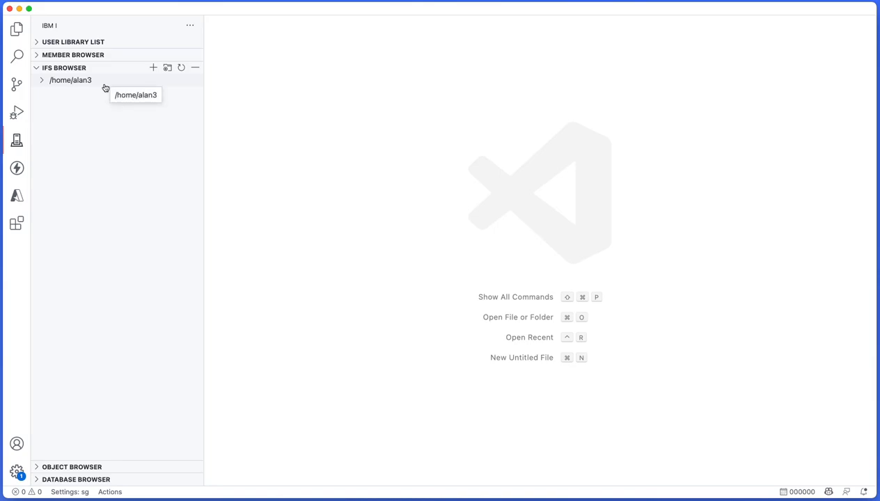
left_click(73, 79)
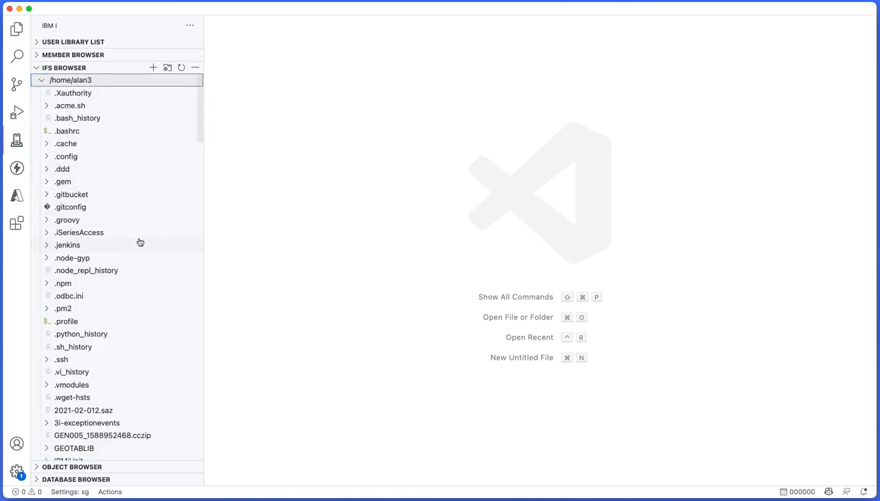
scroll("down", 3)
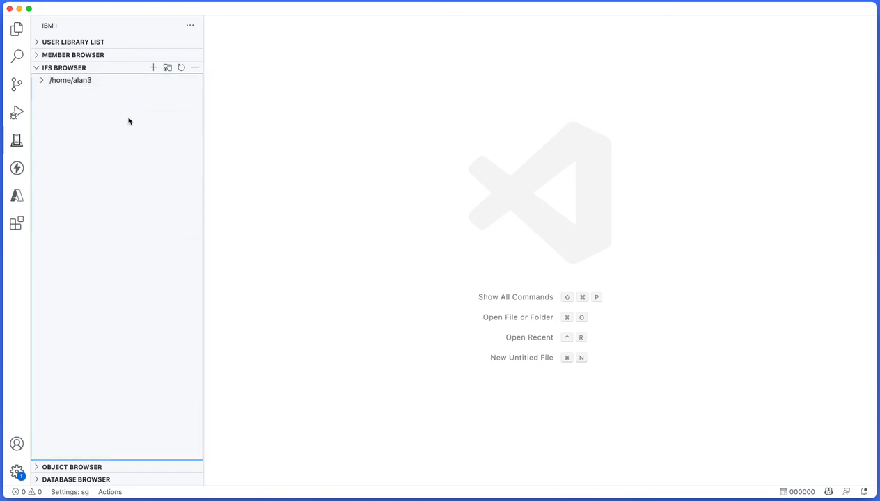
left_click(70, 81)
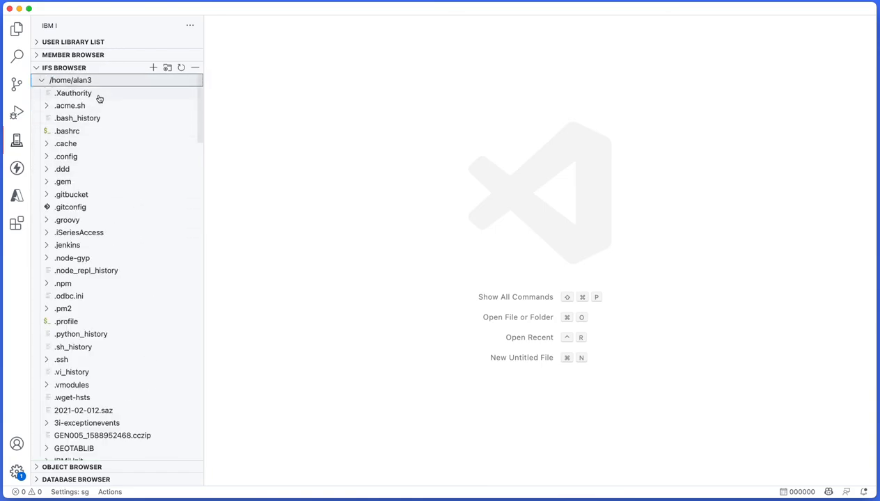
right_click(70, 80)
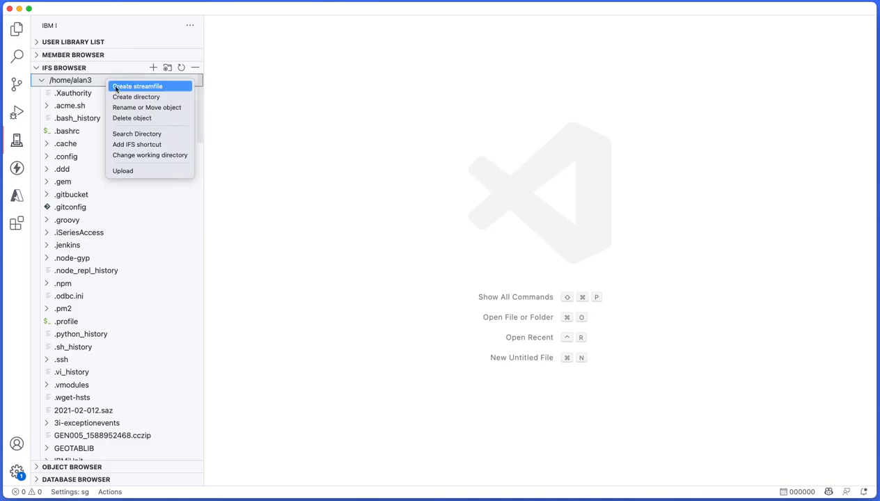
mouse_move(137, 97)
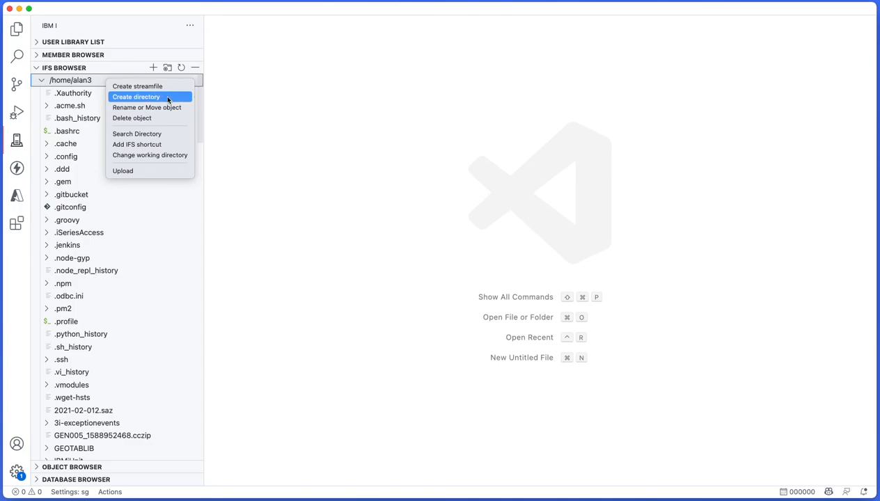
mouse_move(137, 134)
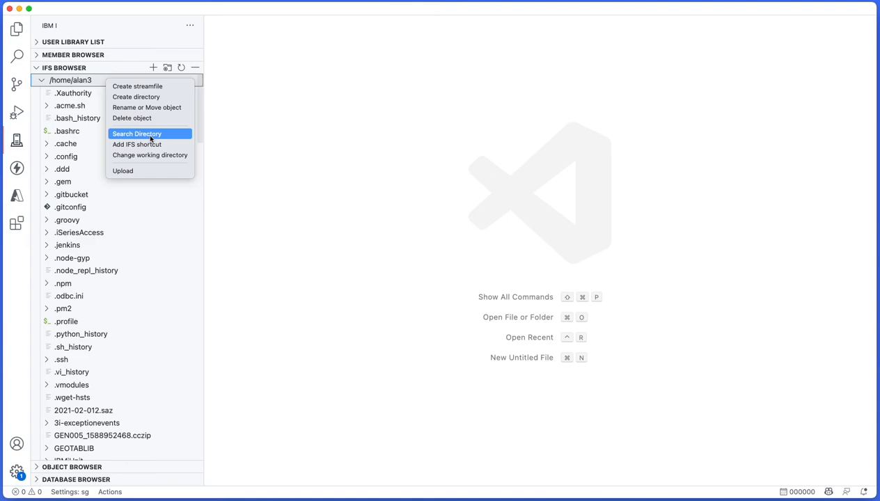
mouse_move(143, 146)
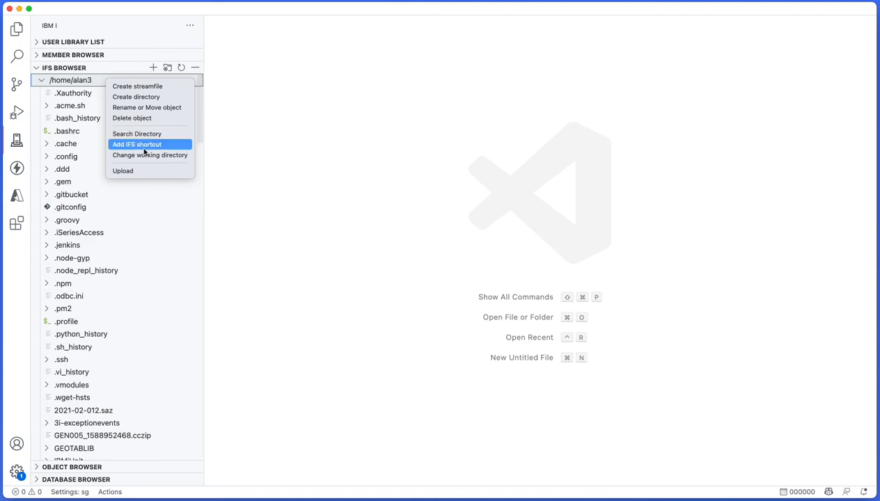
mouse_move(149, 155)
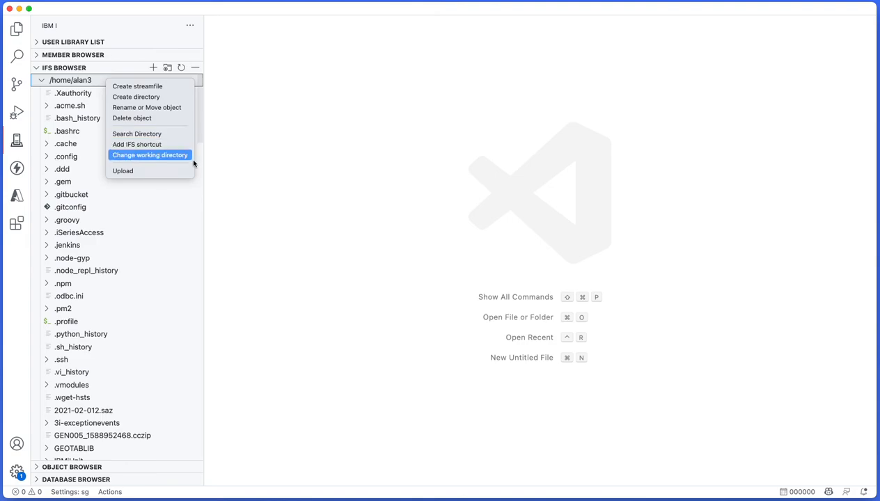
mouse_move(163, 155)
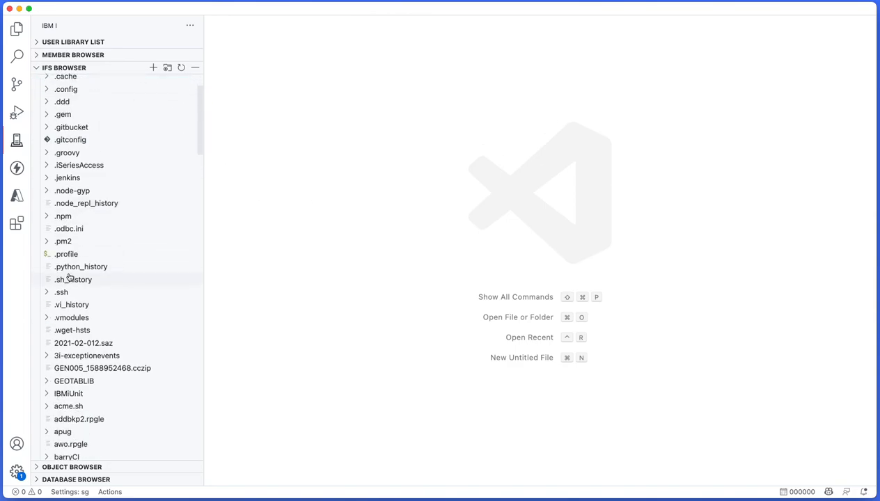
Step: Add a /home/alan3/lytx_rpgle_sdk/ IFS shortcut and set it as the working directory
scroll("down", 3)
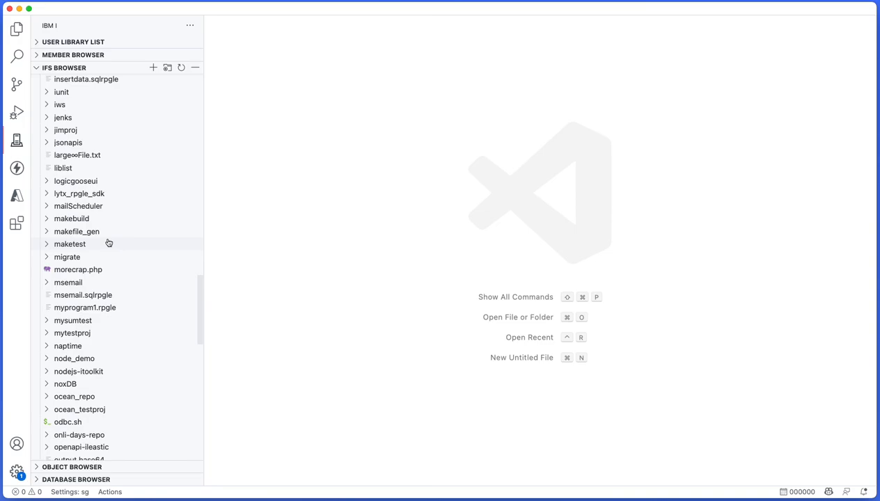
right_click(77, 194)
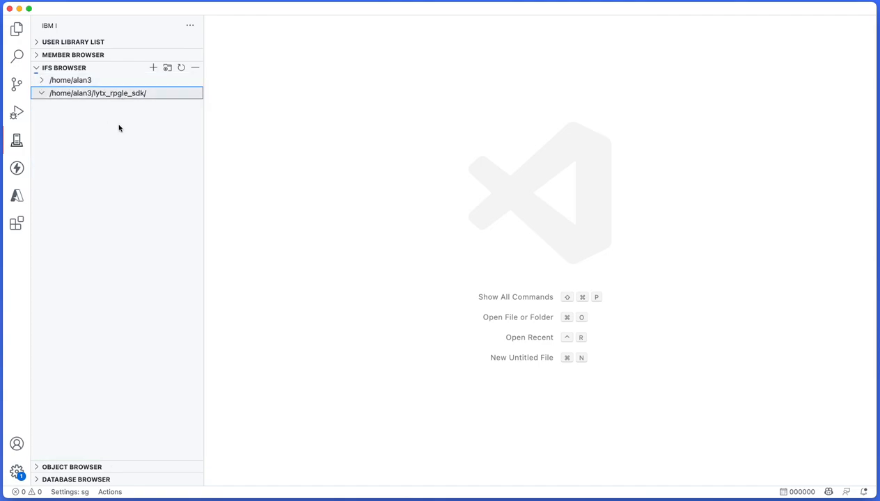
right_click(98, 92)
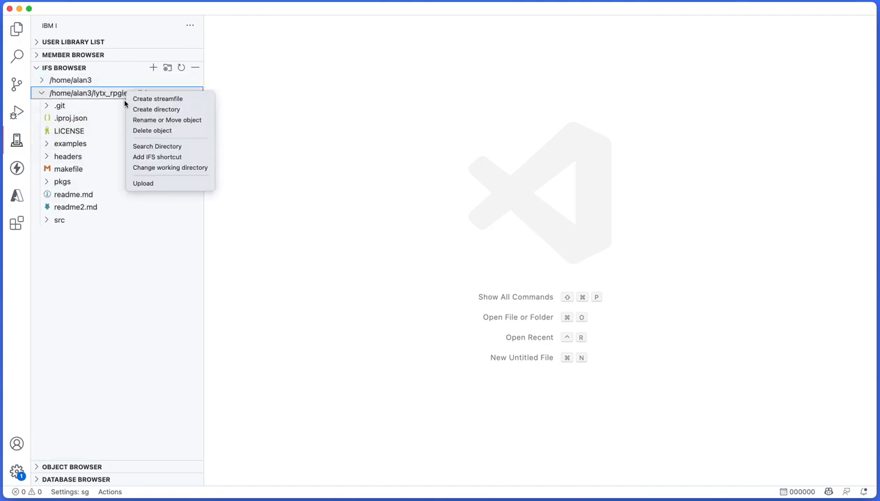
left_click(170, 168)
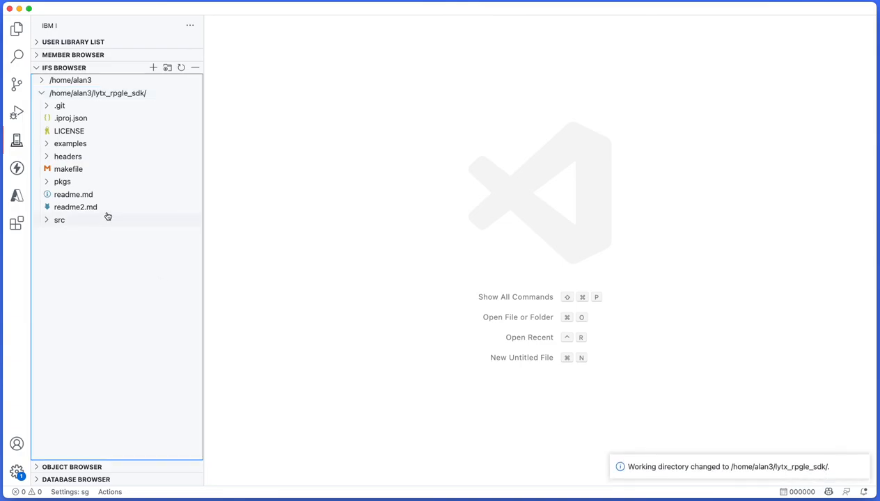
left_click(98, 93)
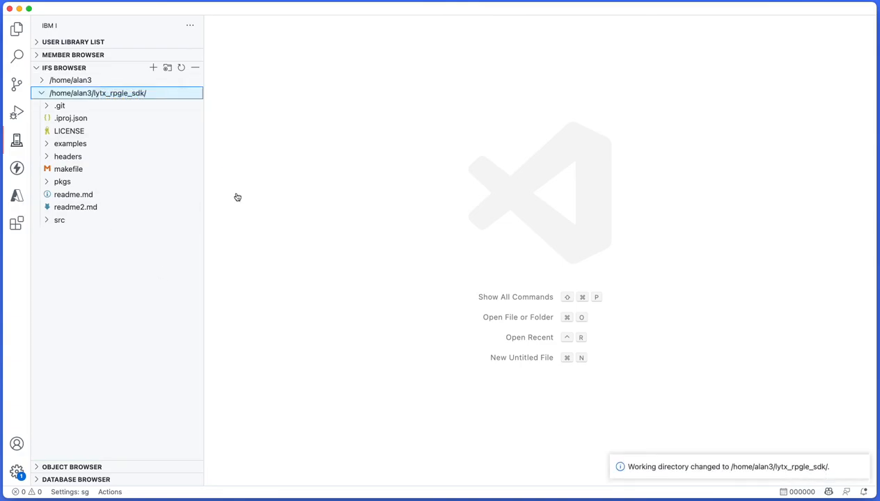
Step: Create helloworld.rpgle, type 'Hello world' and 'YouTube video' into it, then close it
type("helloworld.ph")
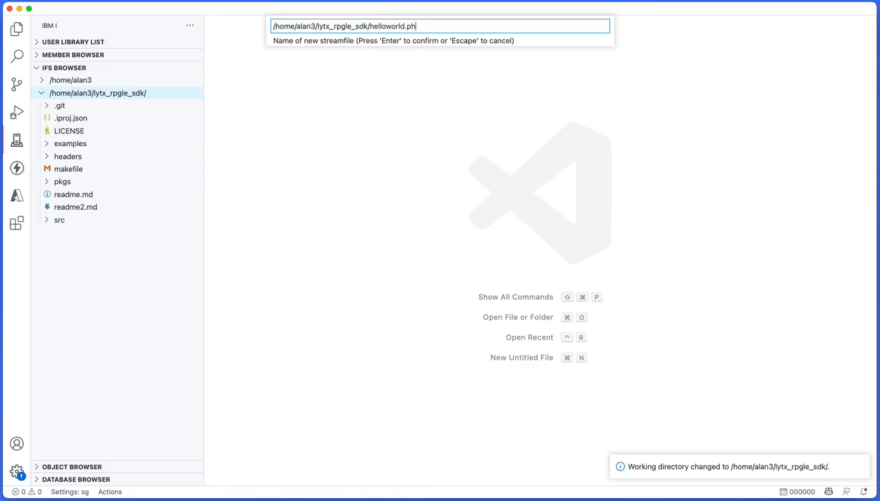
key("Enter")
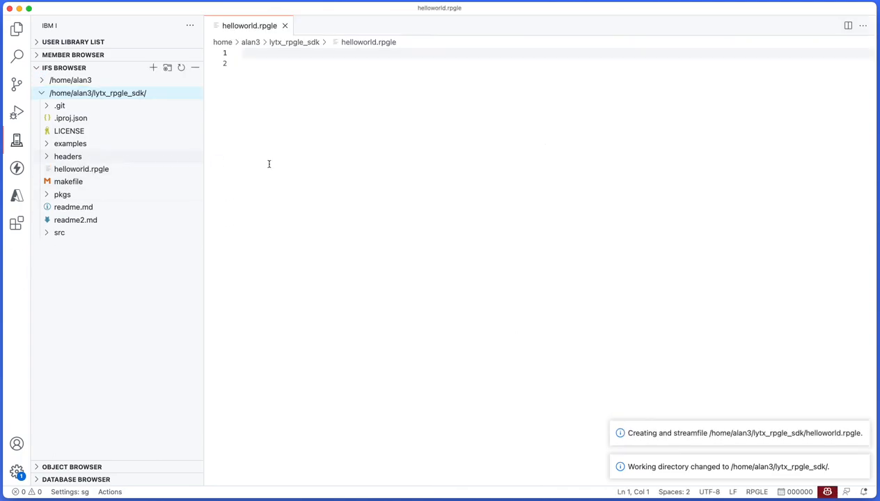
type("Hell owor")
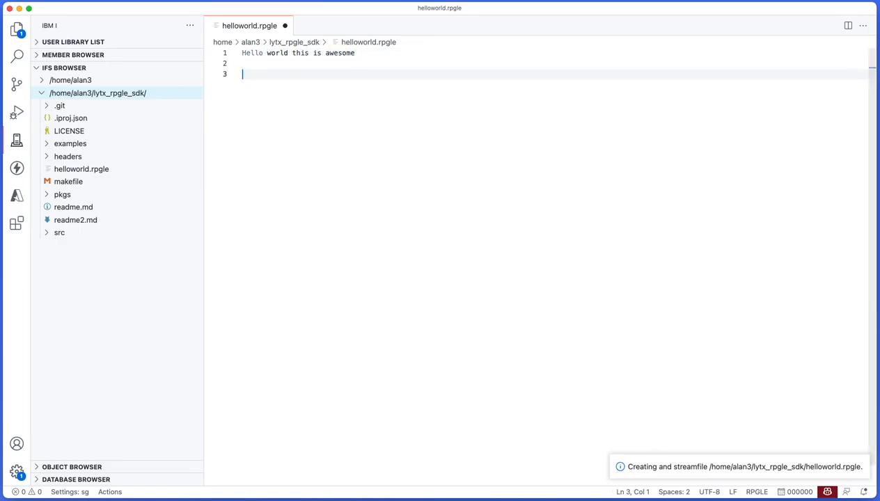
type("YouTub")
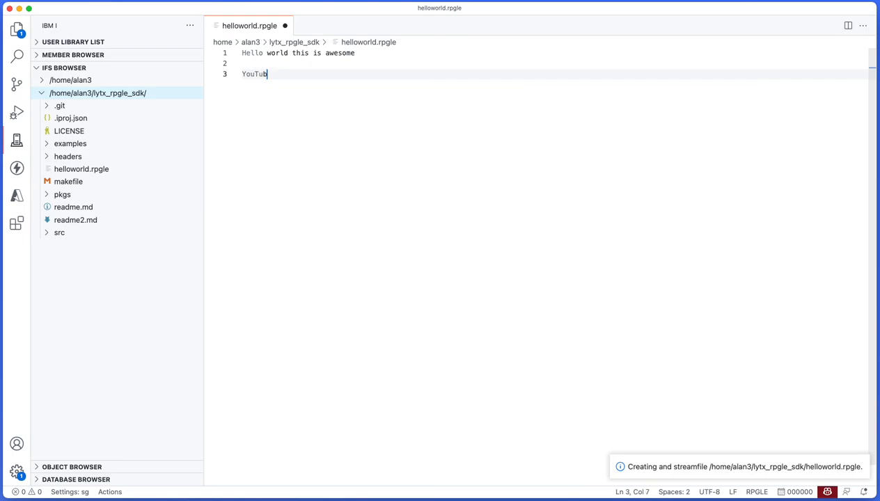
type("e video")
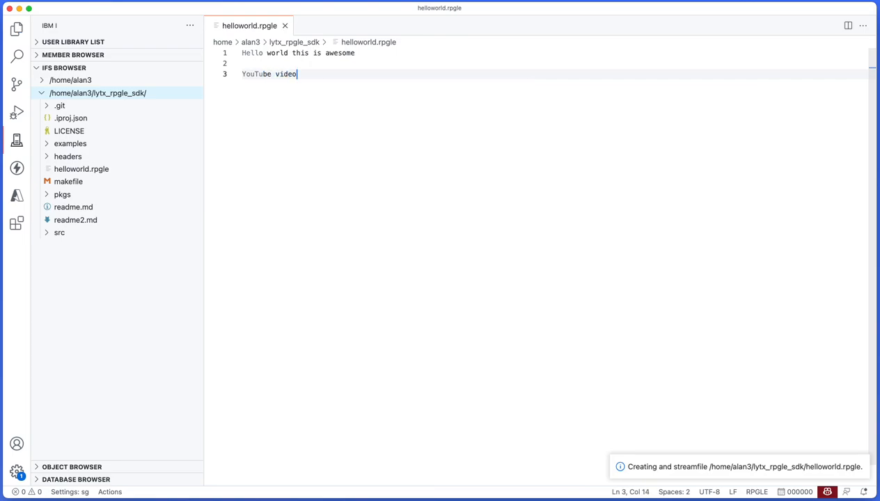
left_click(287, 26)
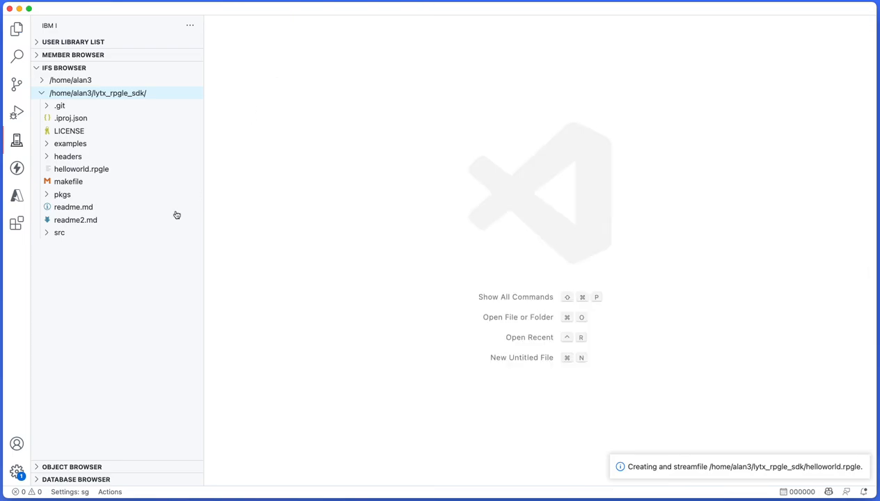
Step: Rename the helloworld.rpgle streamfile to youtube.rpgle
right_click(81, 169)
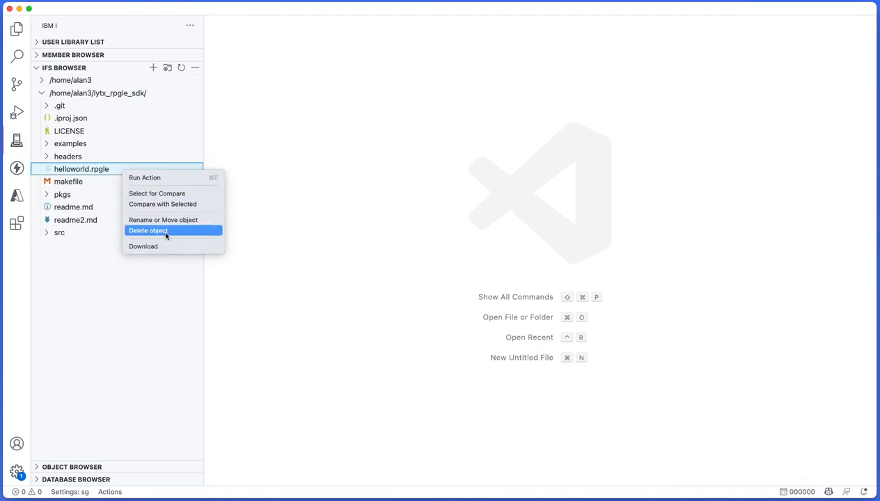
mouse_move(170, 204)
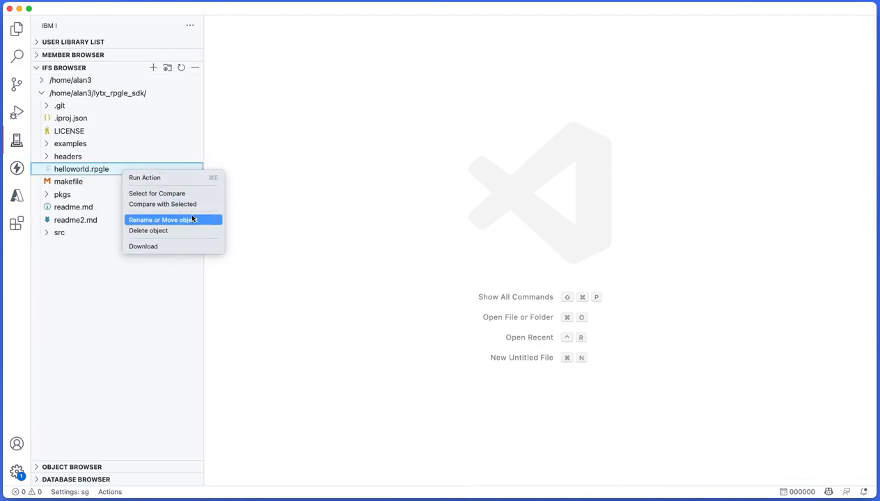
left_click(163, 220)
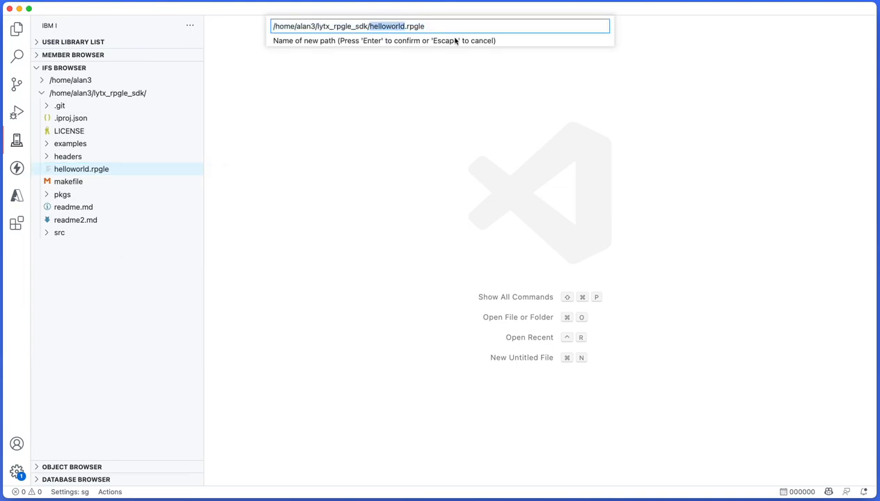
key("Escape")
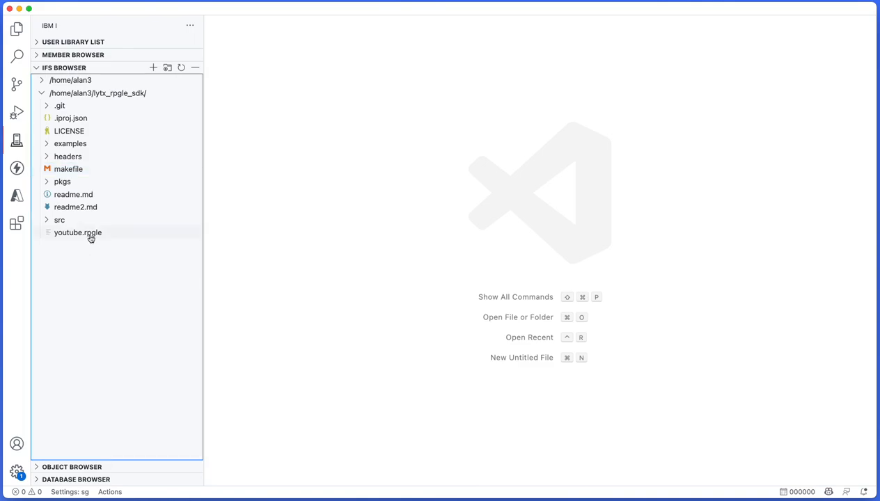
mouse_move(123, 102)
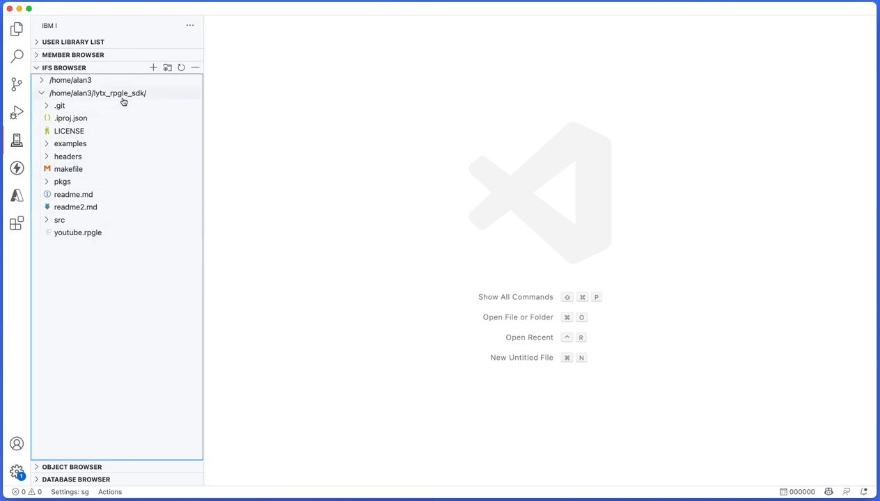
Step: Delete youtube.rpgle, then collapse the lytx_rpgle_sdk shortcut
right_click(78, 233)
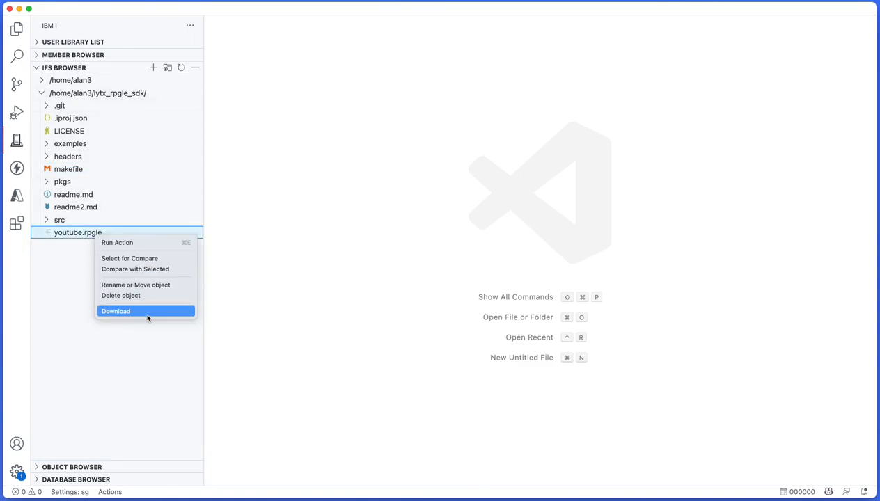
mouse_move(149, 276)
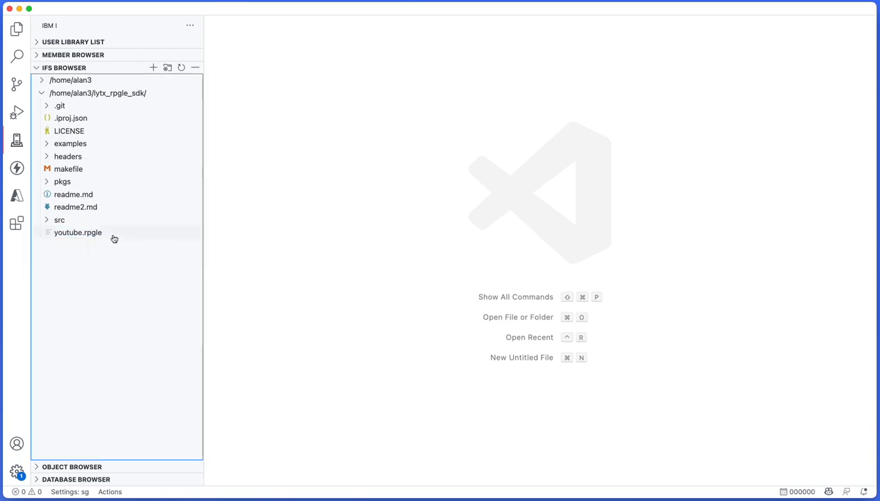
right_click(77, 233)
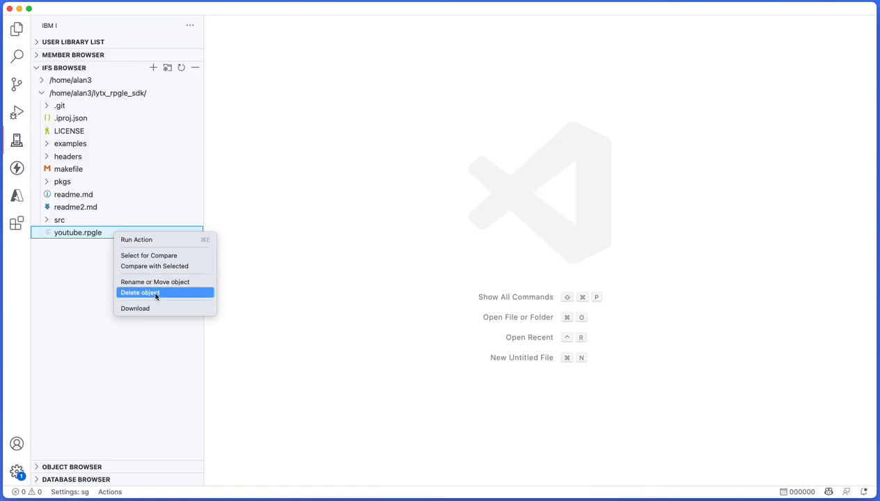
left_click(139, 293)
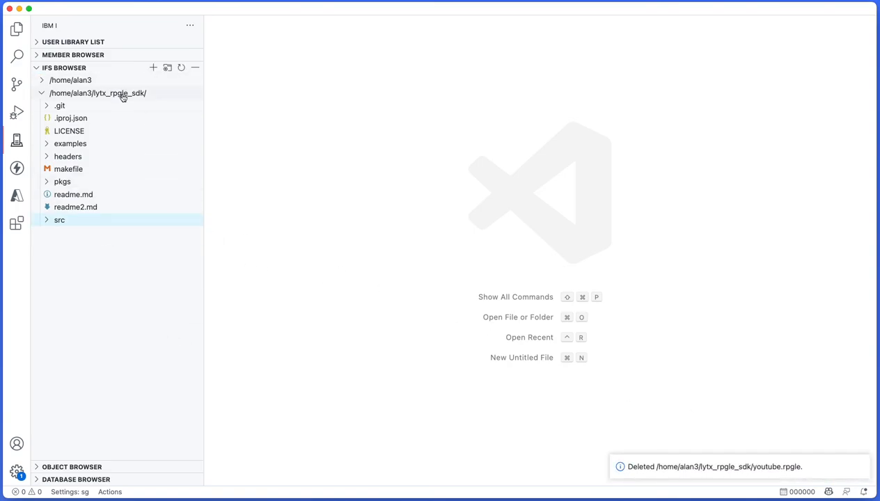
mouse_move(122, 93)
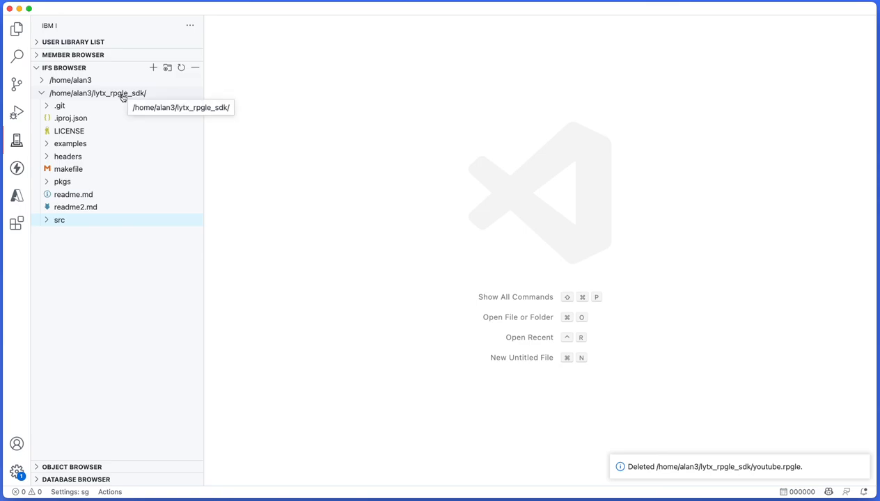
left_click(41, 93)
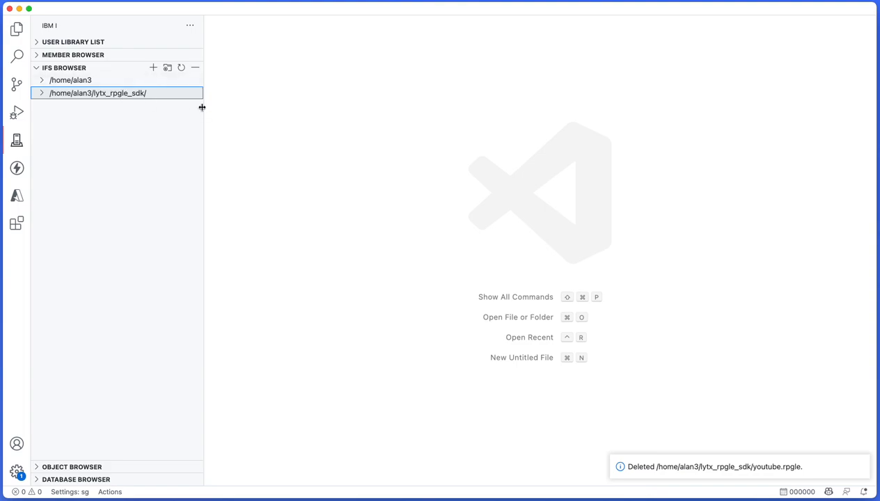